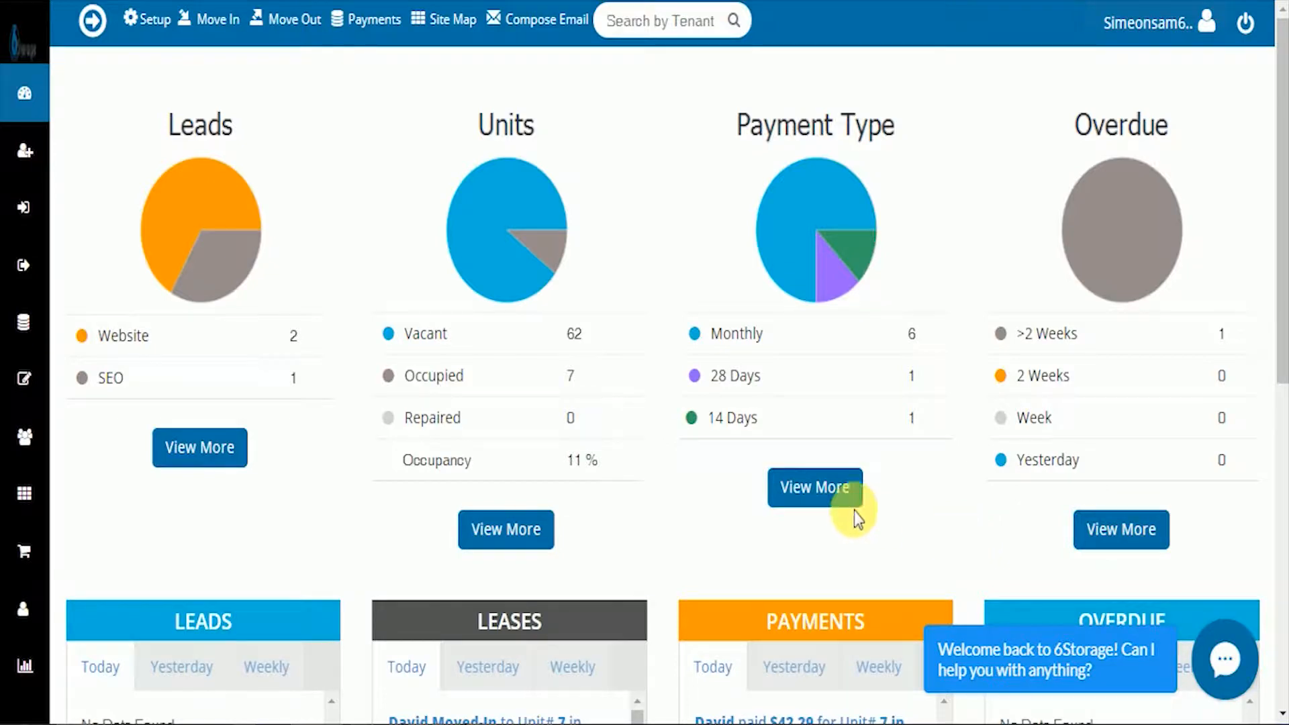
mouse_move(24, 379)
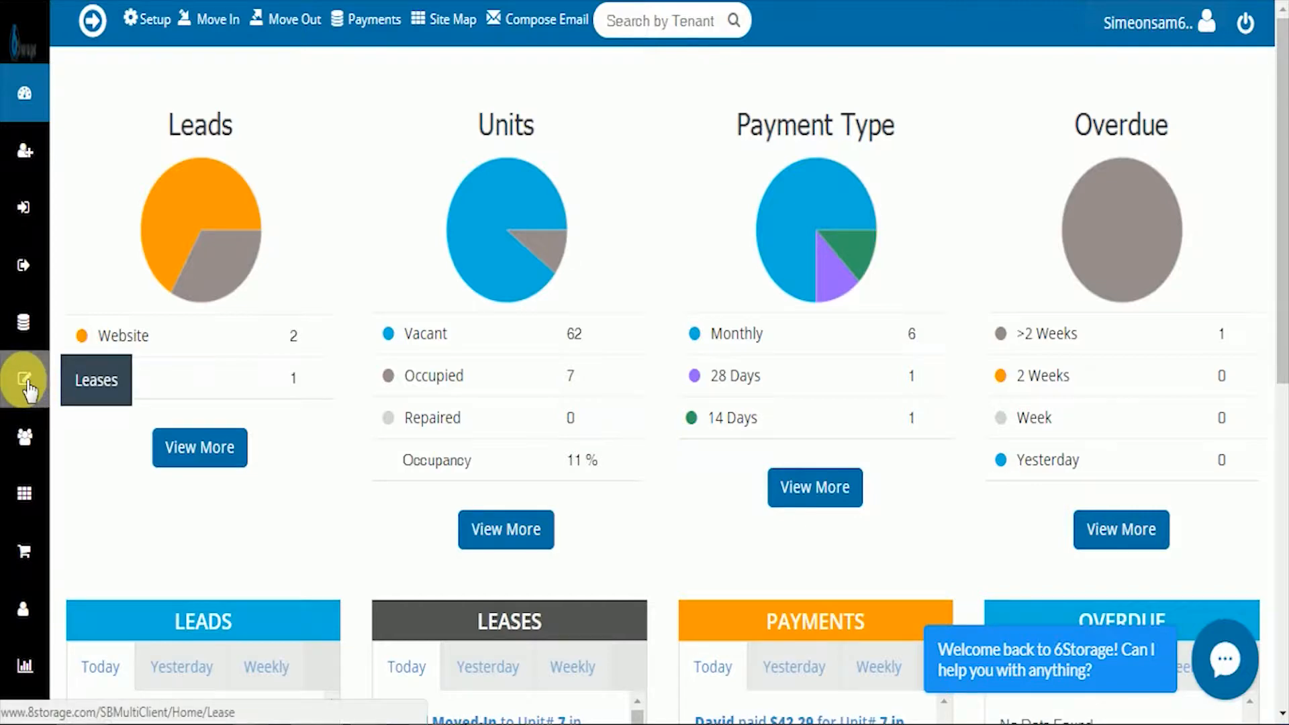
click(24, 380)
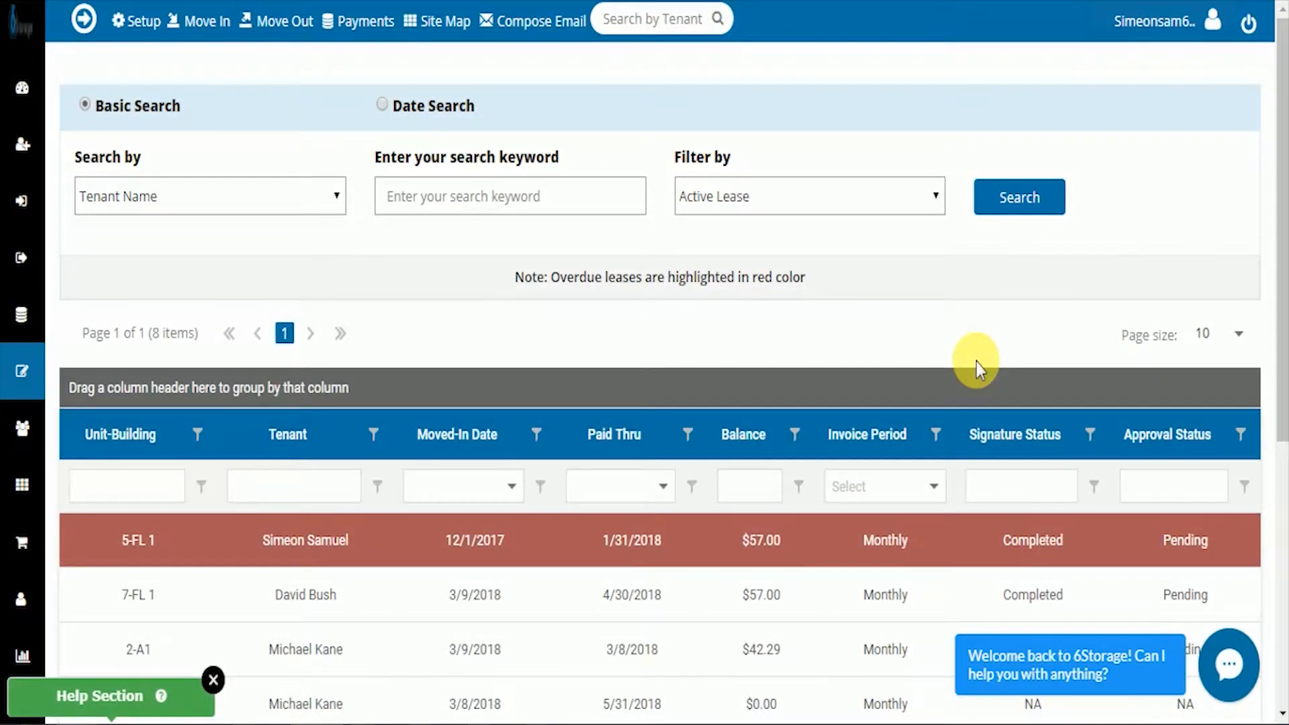
click(511, 196)
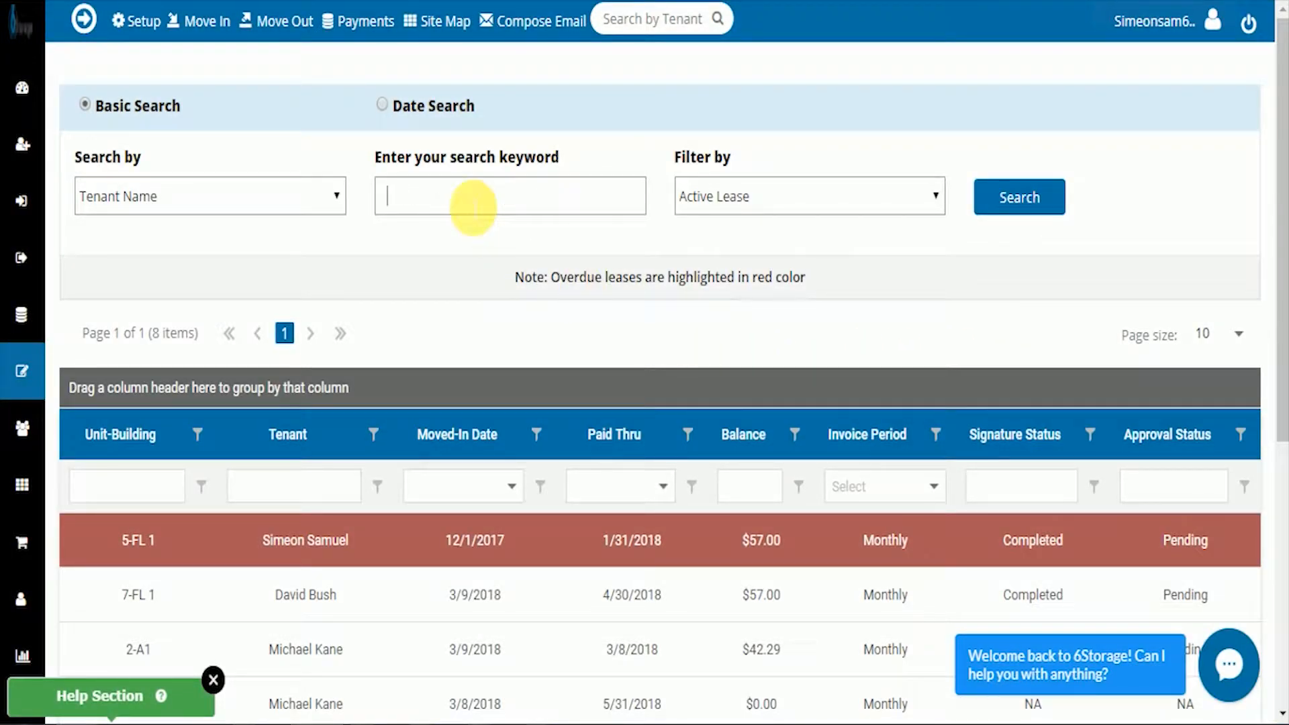
text(David)
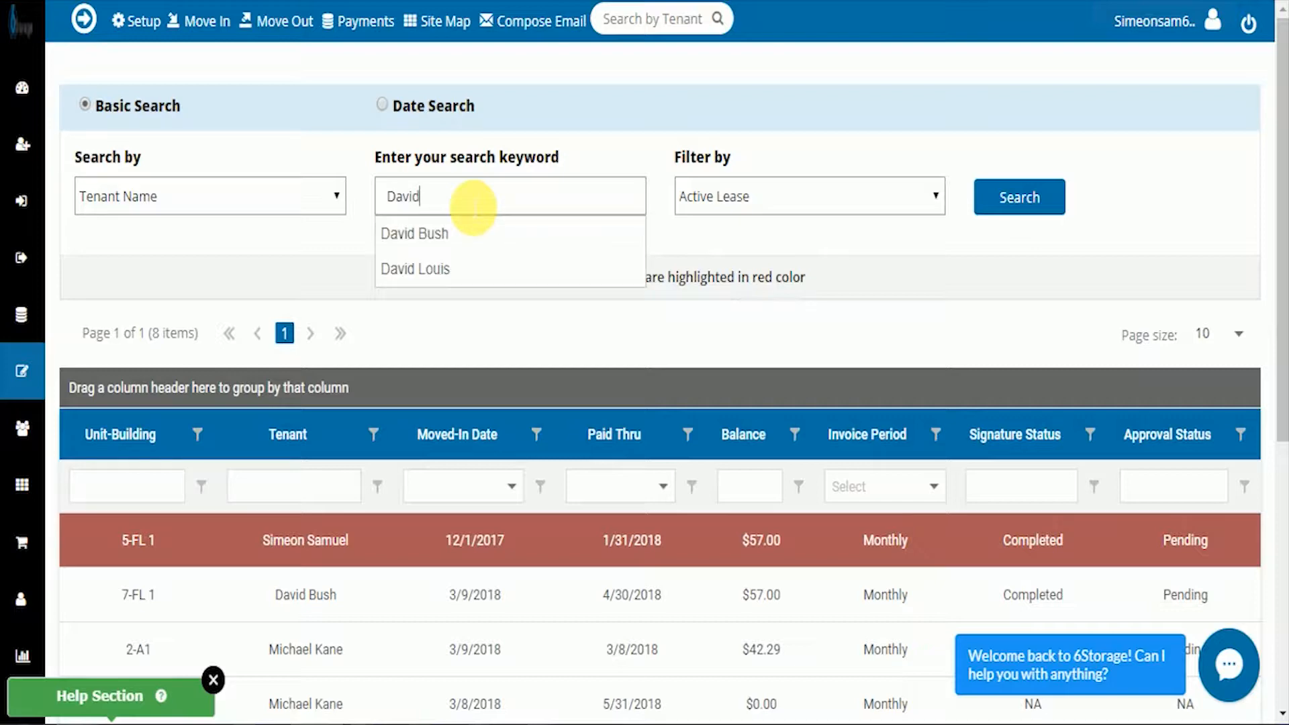
click(415, 269)
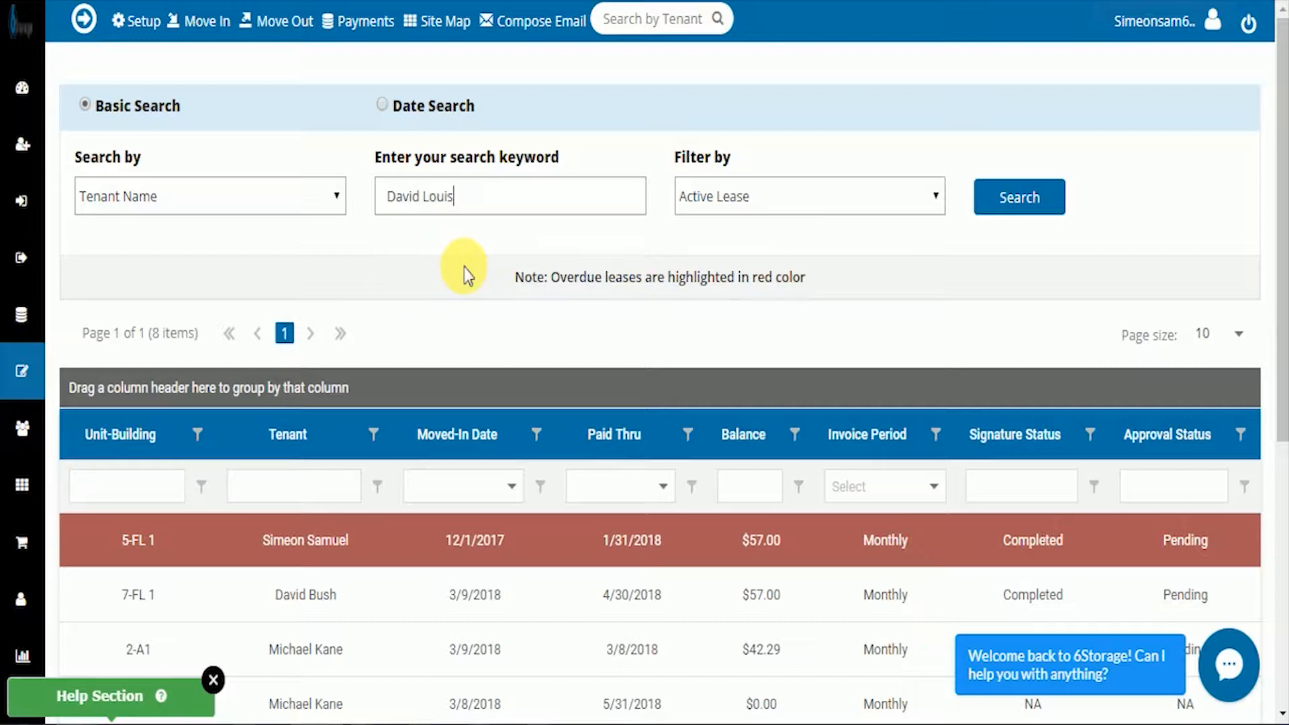
click(1020, 196)
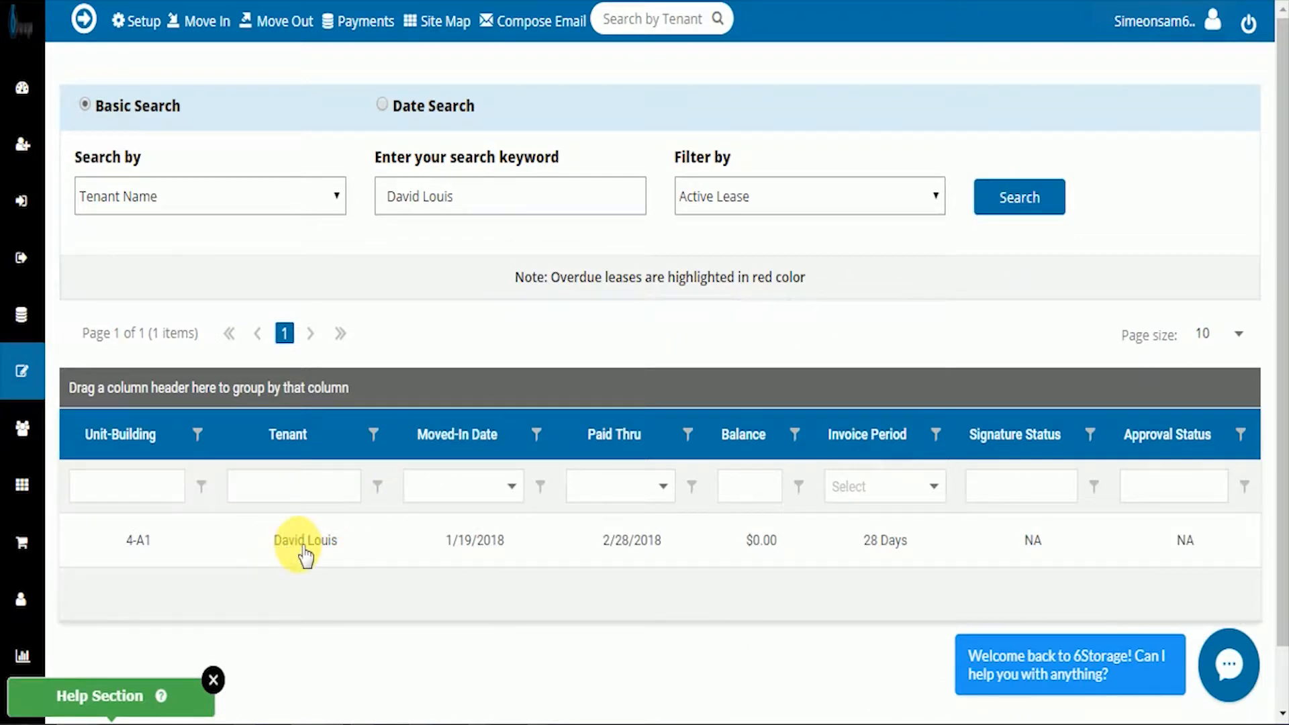
click(304, 539)
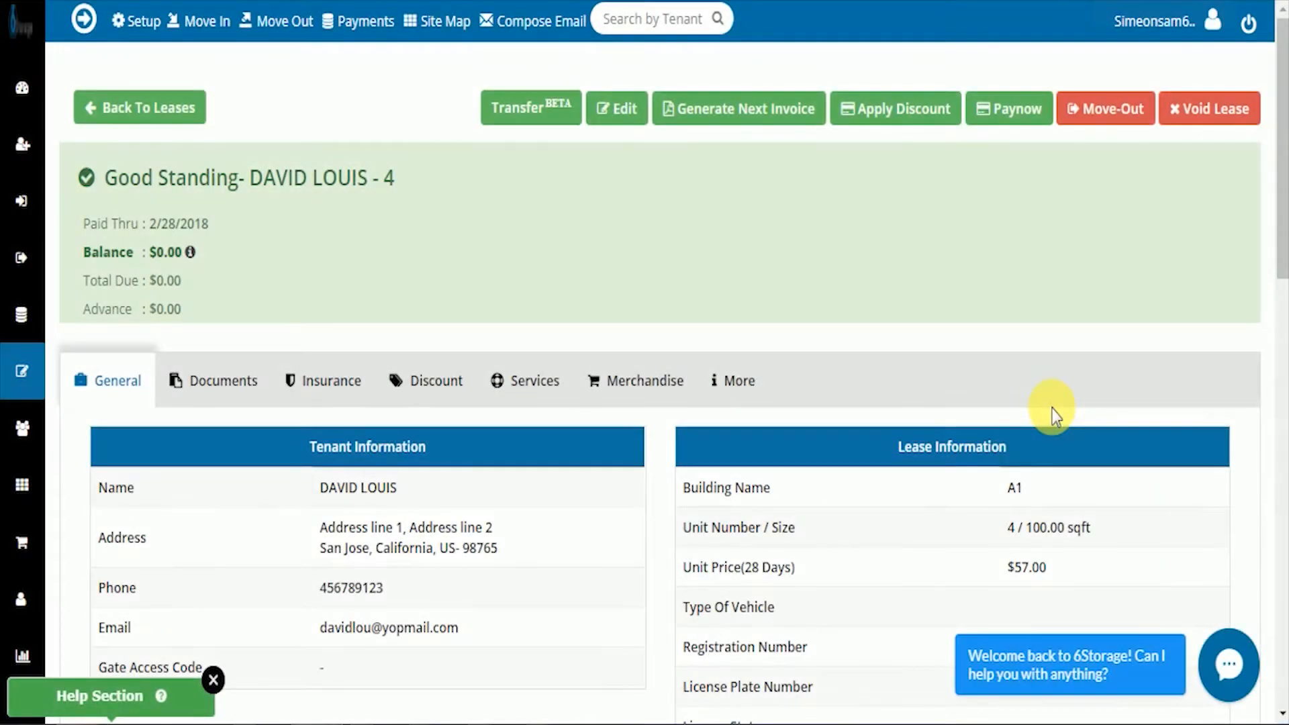
mouse_move(365, 188)
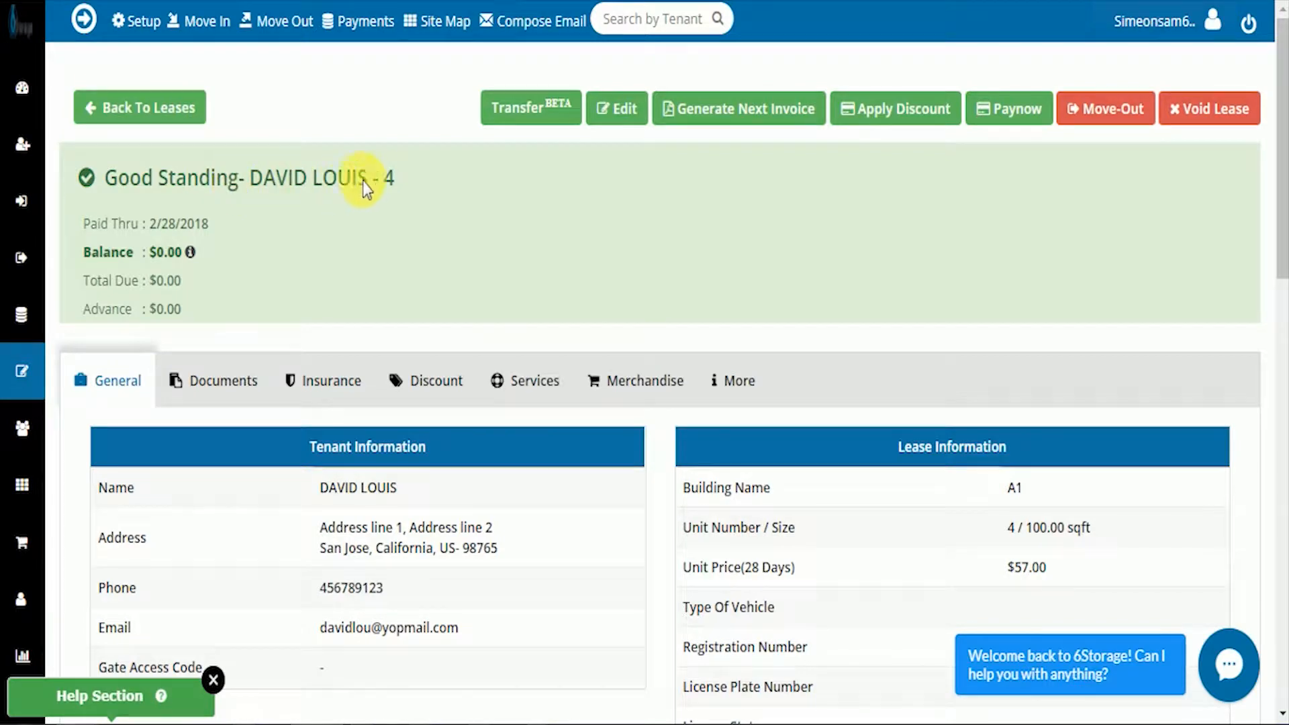
mouse_move(530, 108)
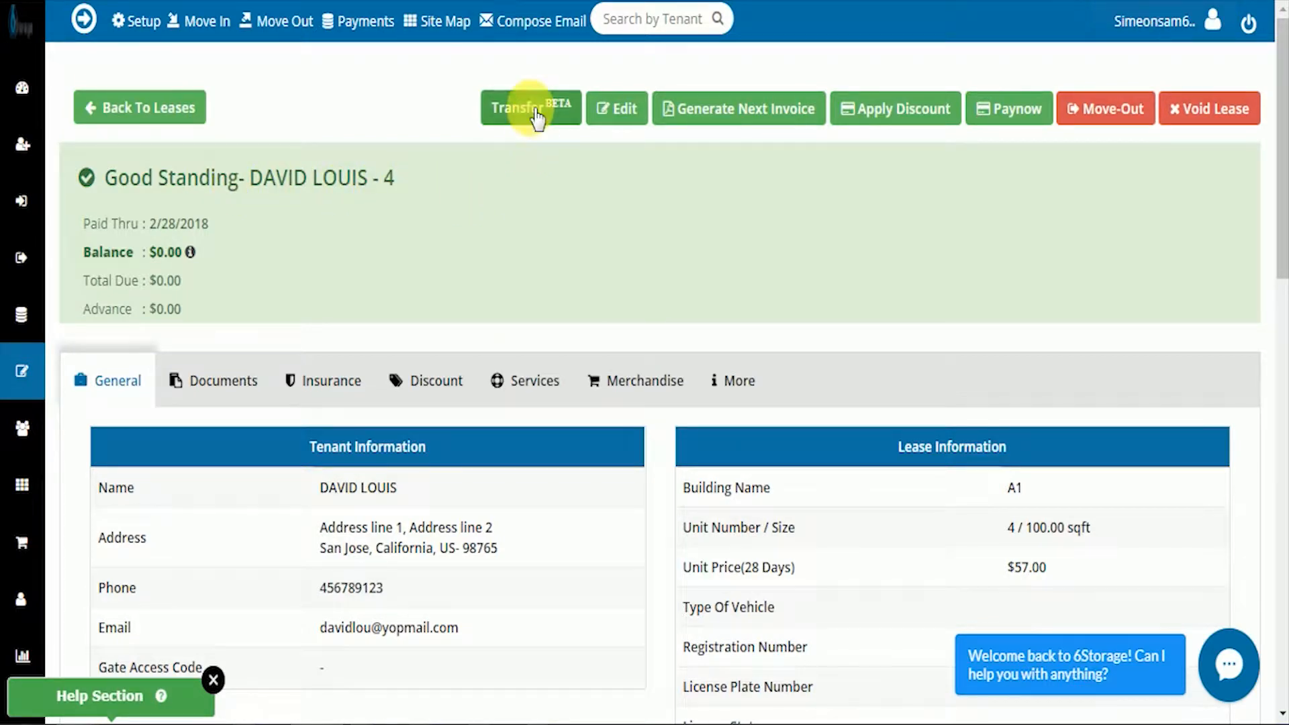
click(531, 107)
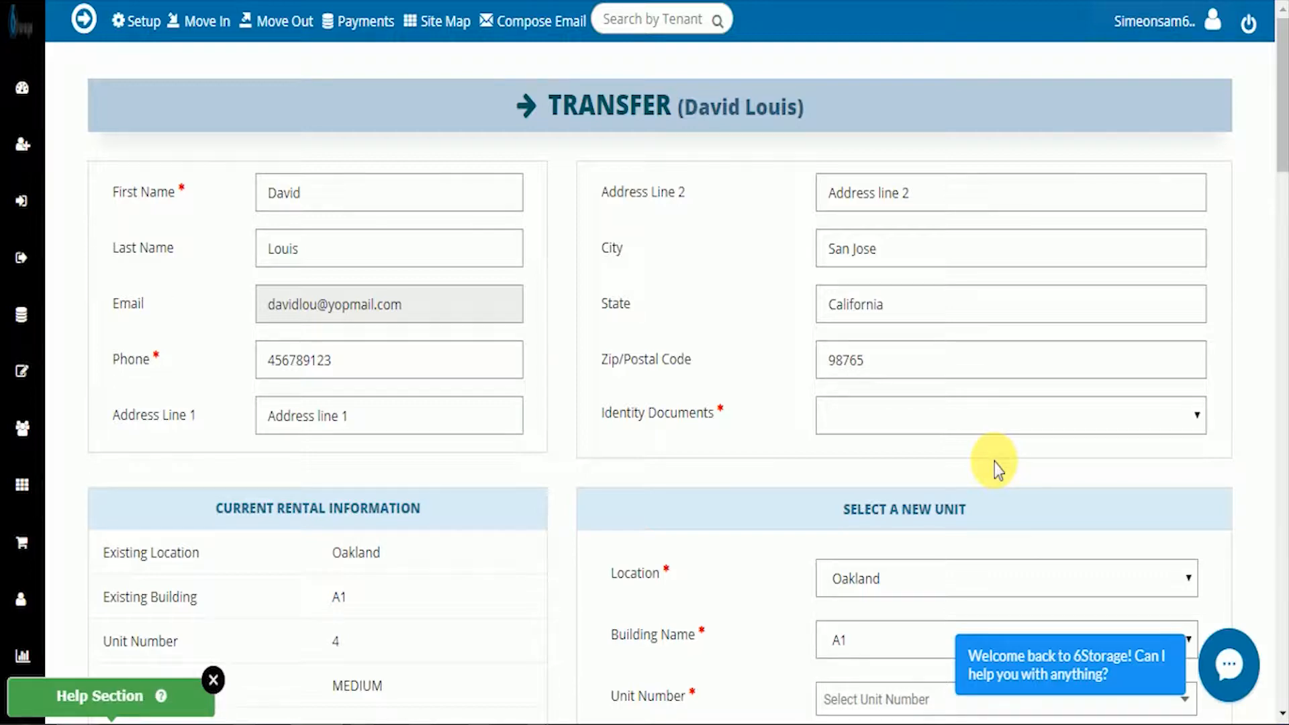
mouse_move(809, 123)
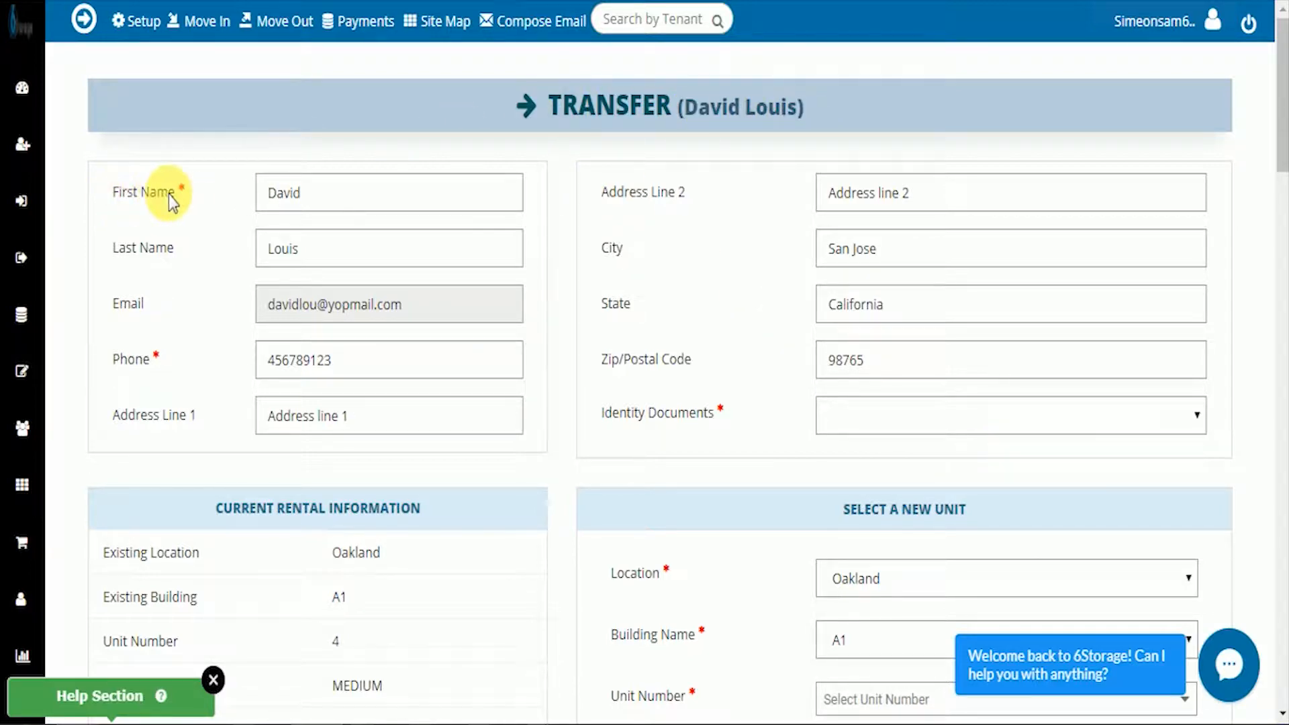
mouse_move(184, 314)
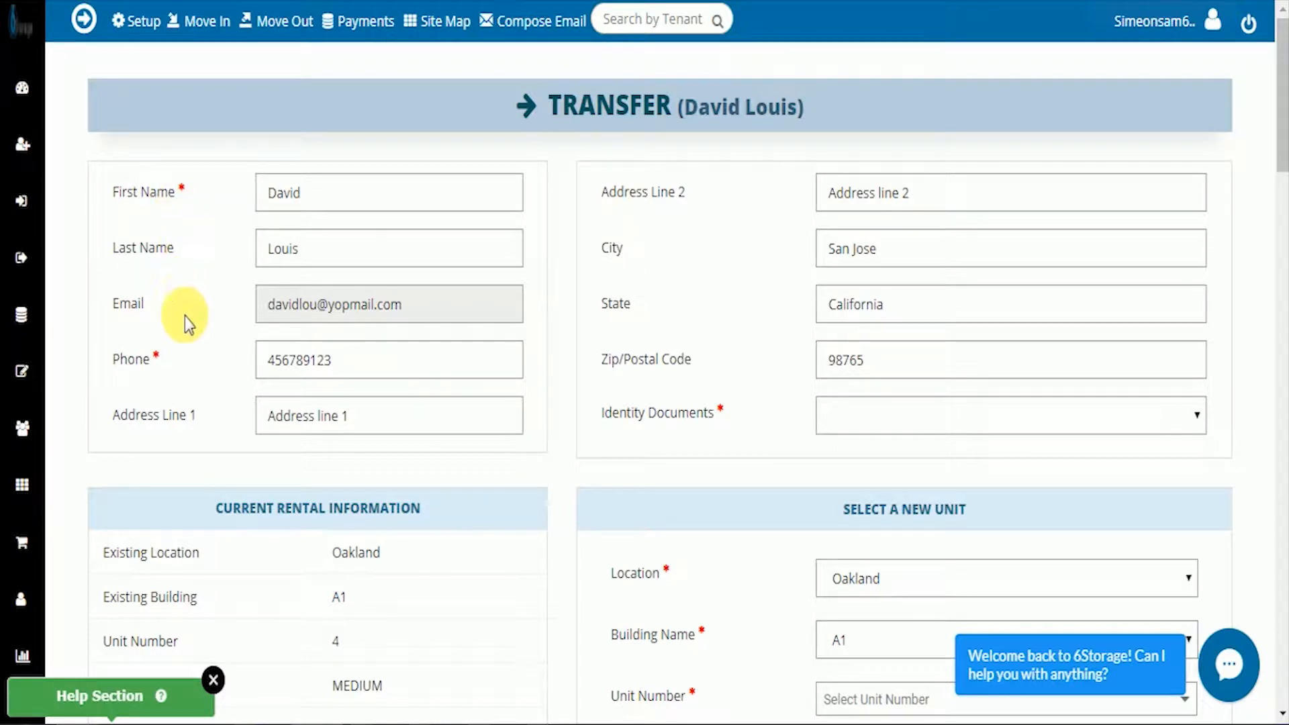
mouse_move(717, 197)
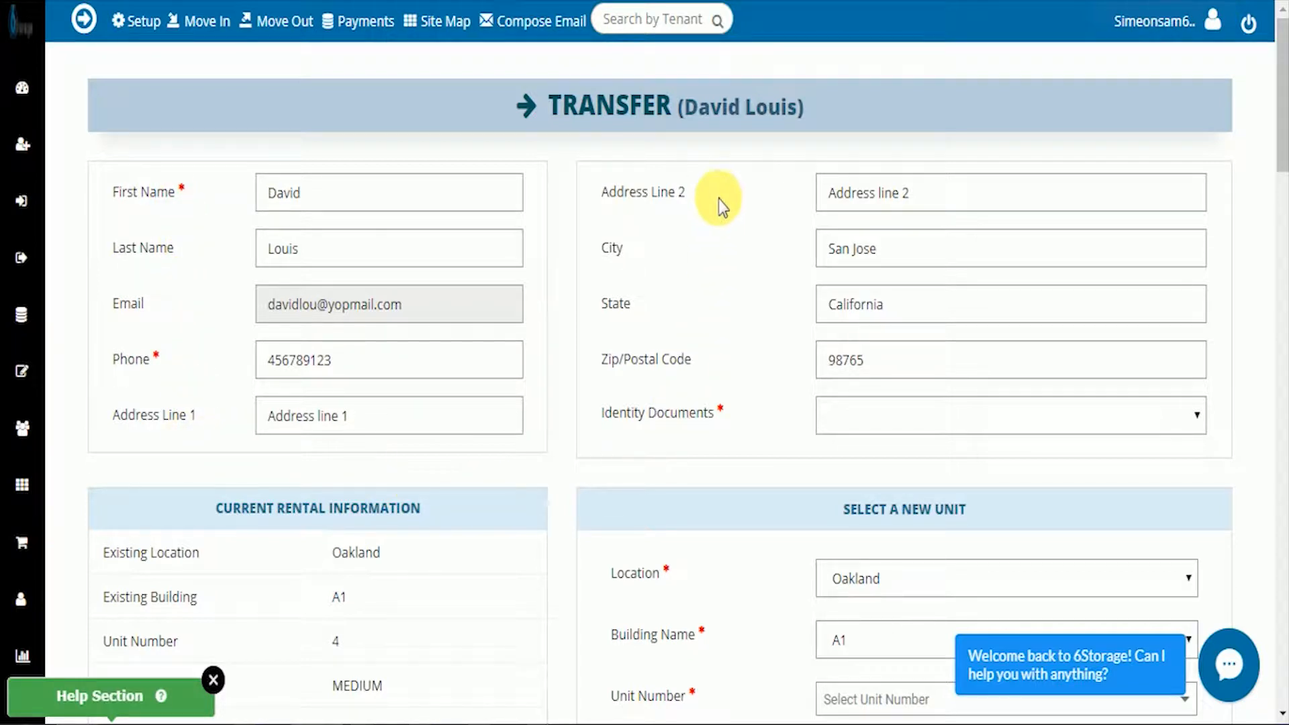
mouse_move(720, 433)
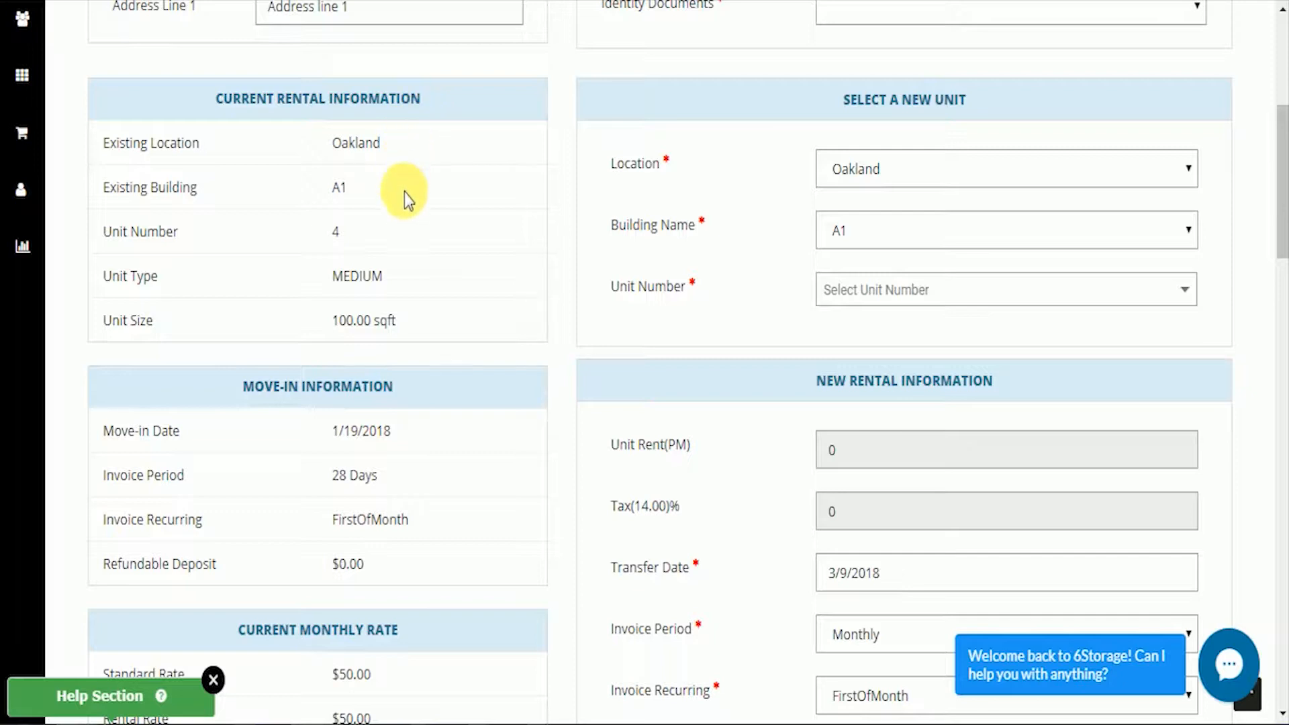
mouse_move(588, 252)
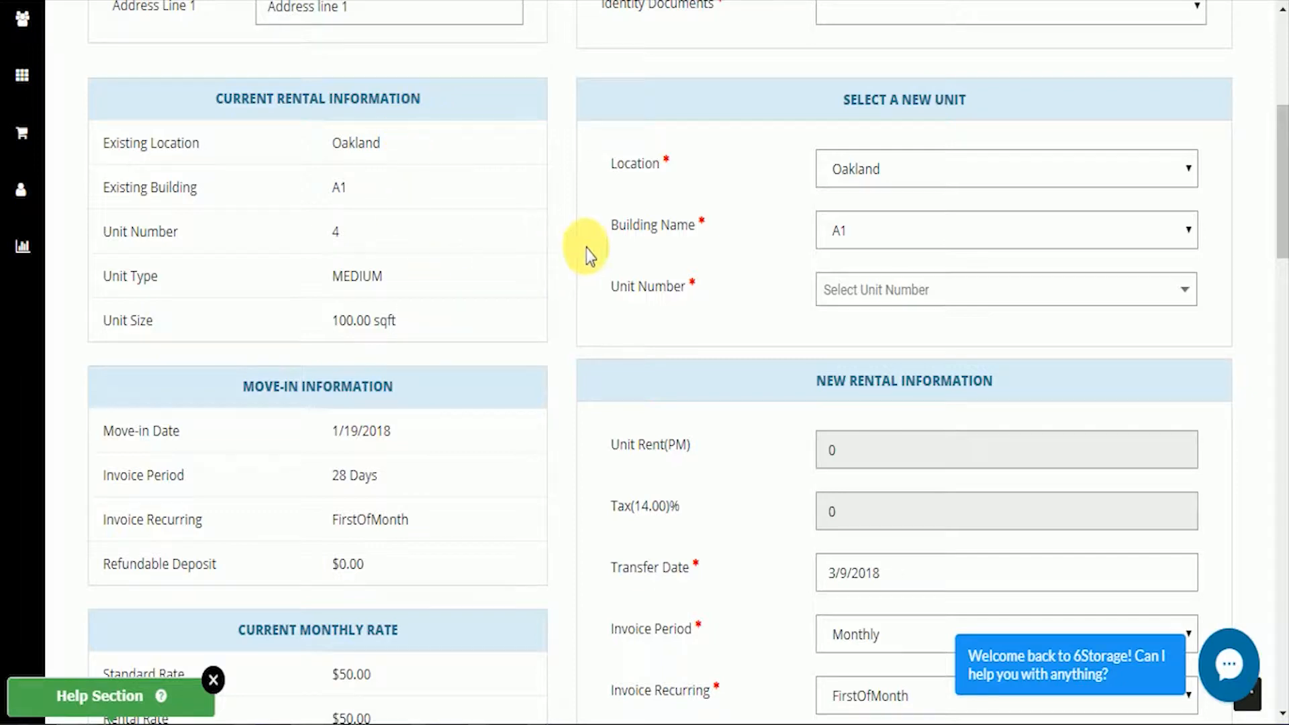
mouse_move(966, 122)
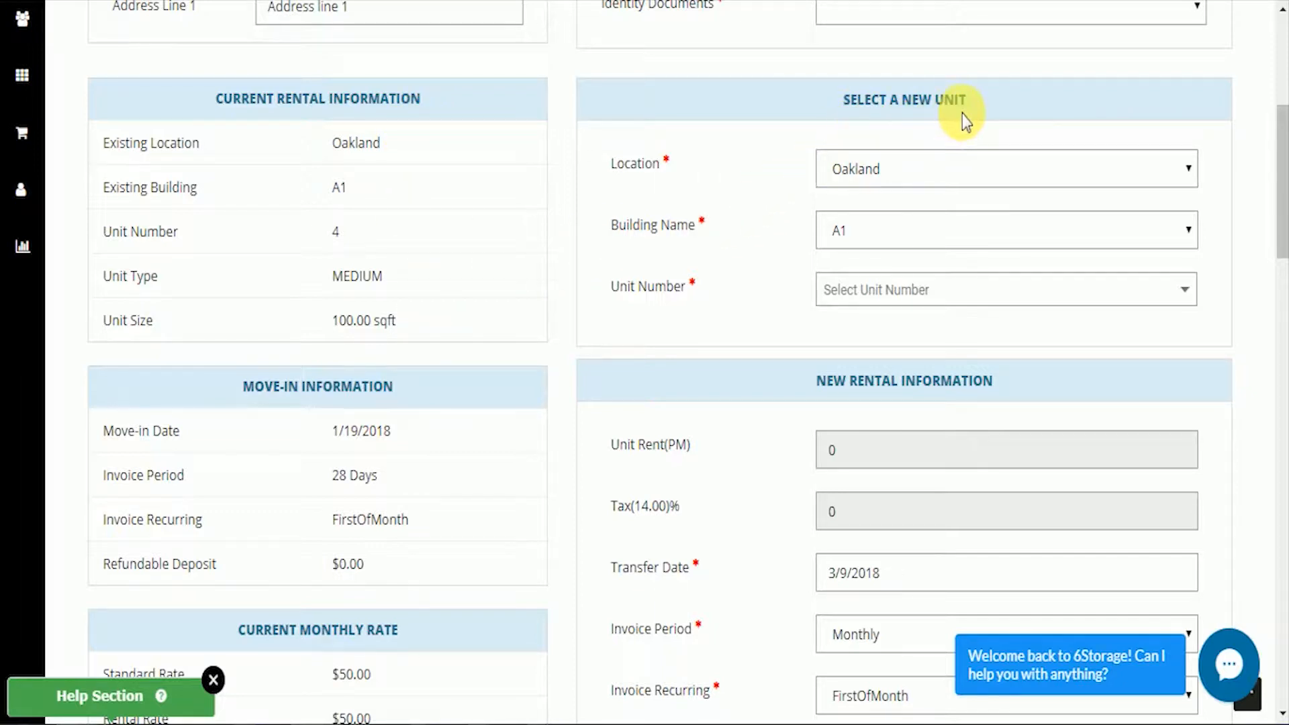
mouse_move(625, 295)
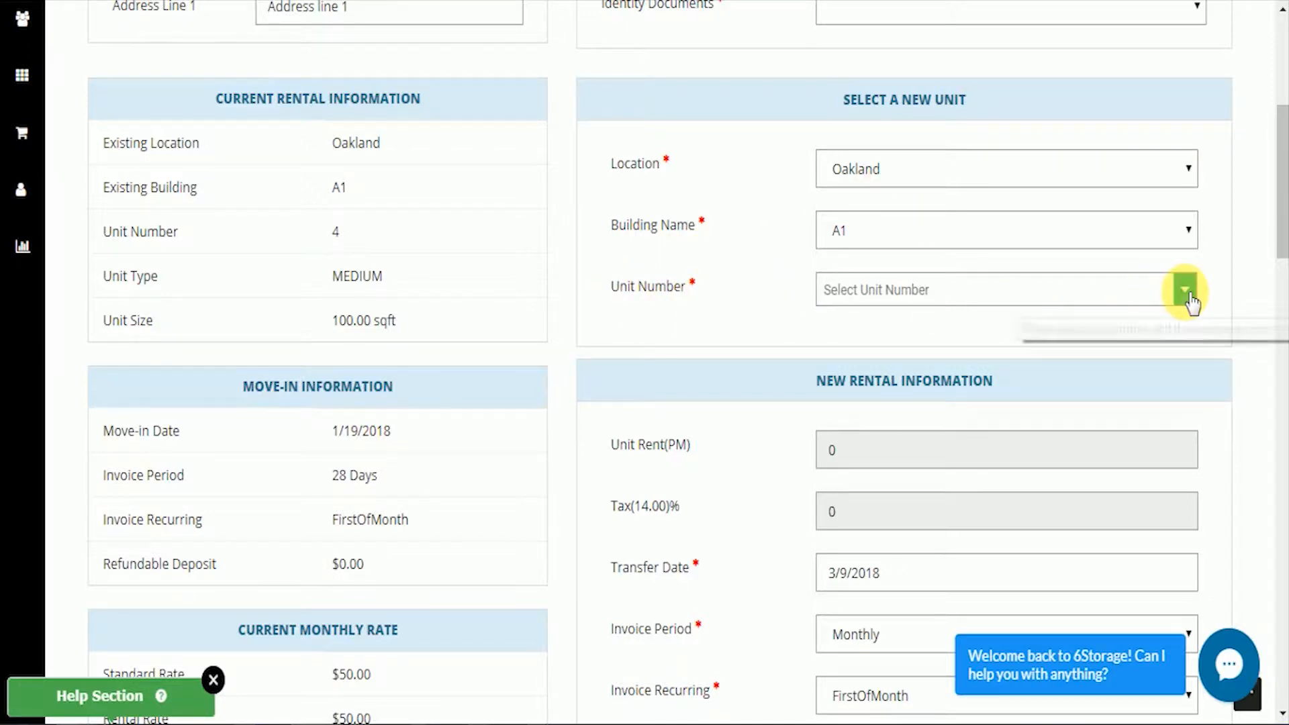
click(1184, 290)
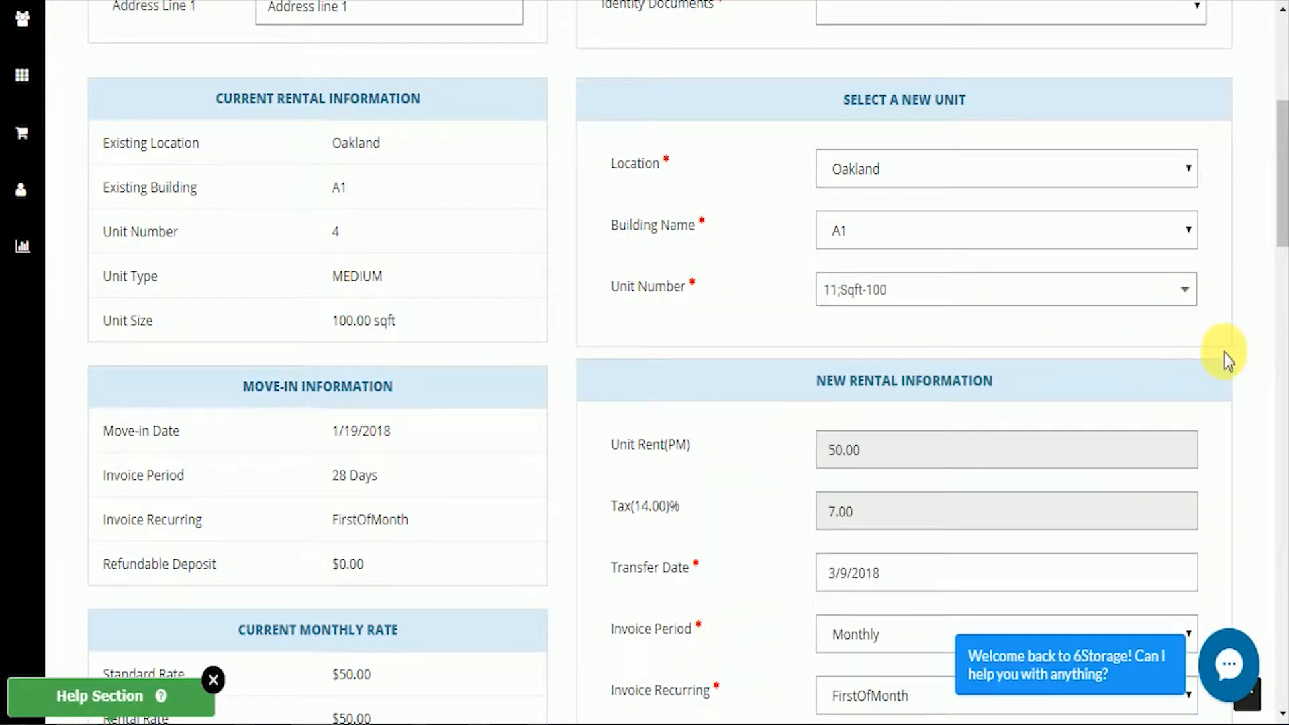
scroll(down, 3)
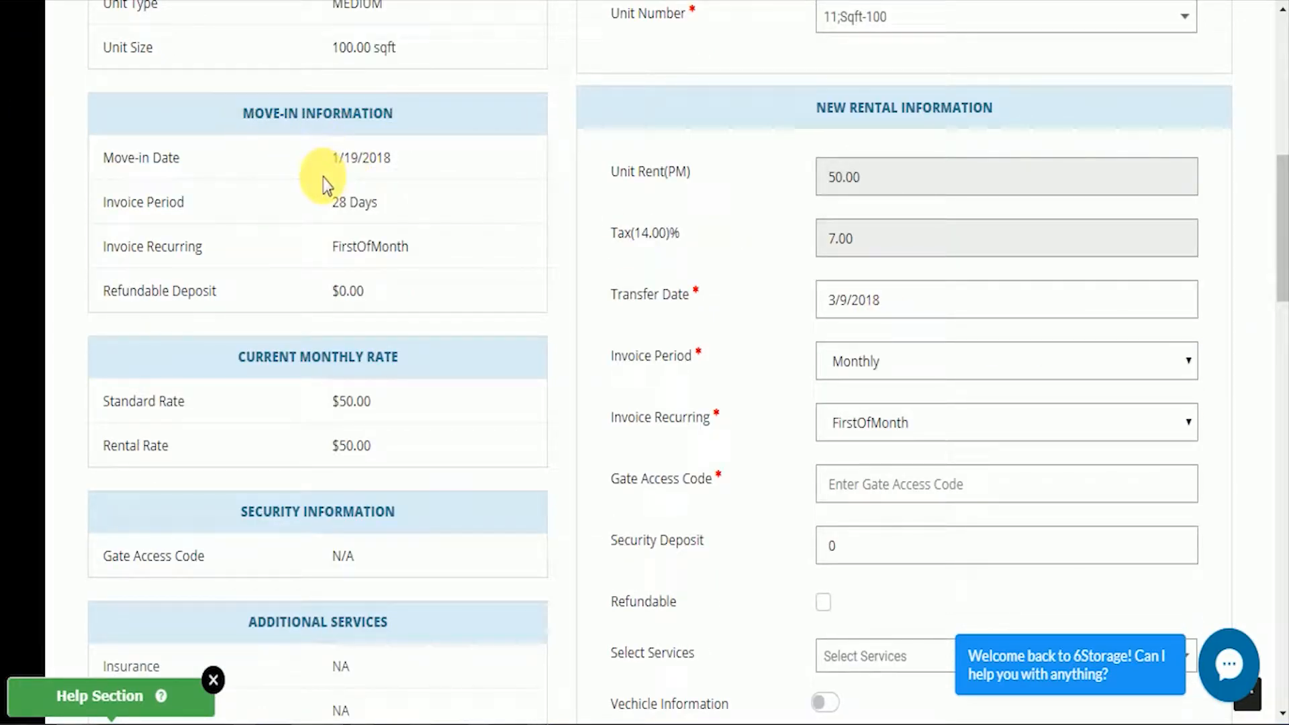
mouse_move(371, 209)
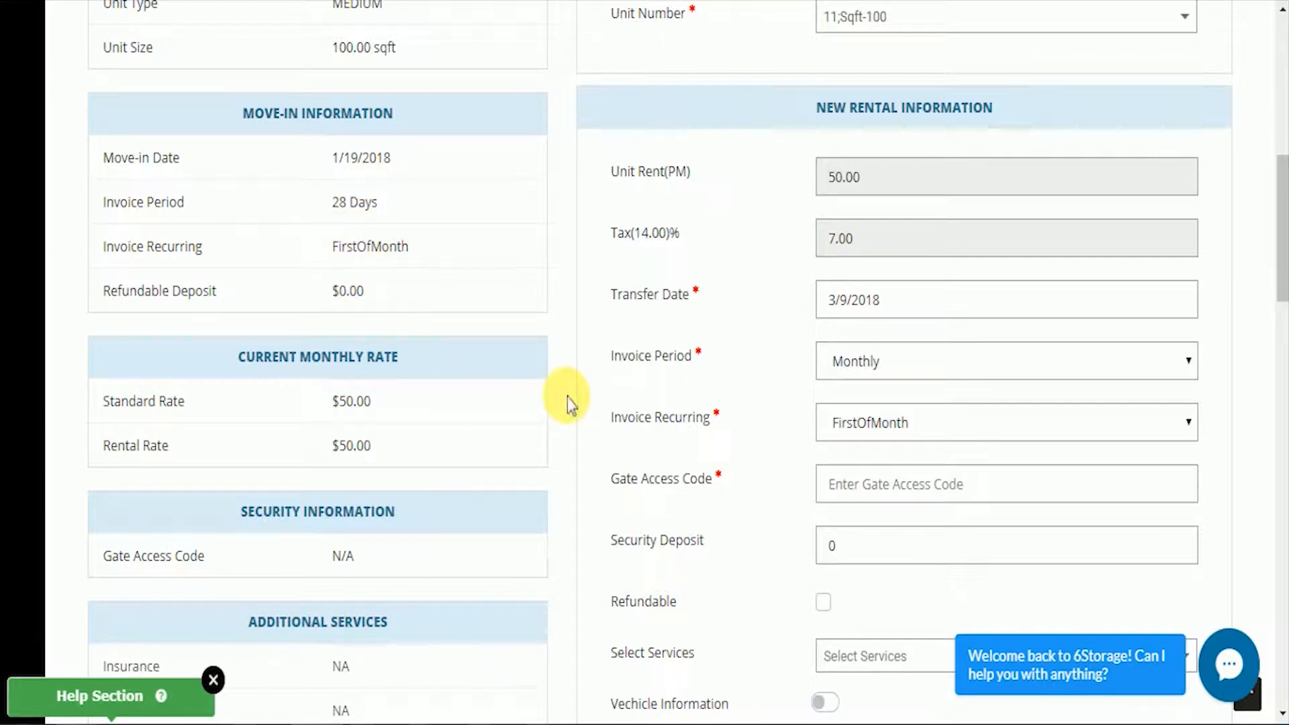
mouse_move(946, 123)
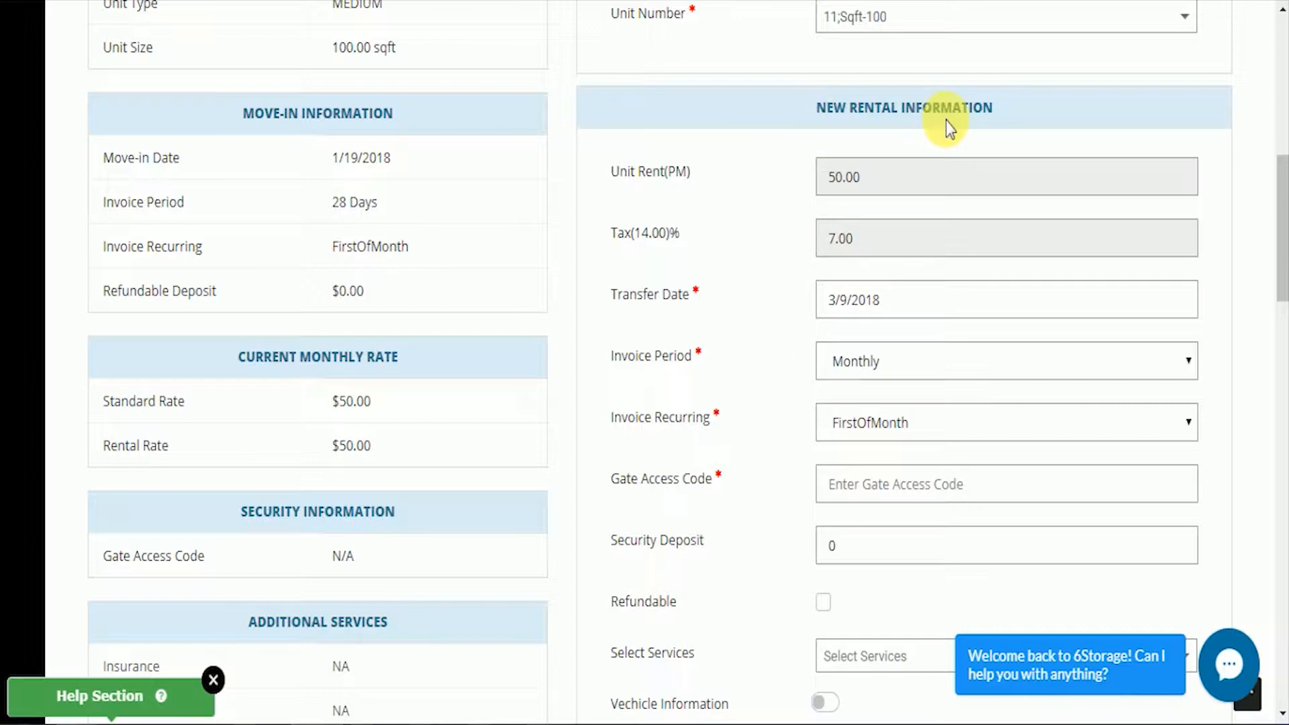
mouse_move(720, 164)
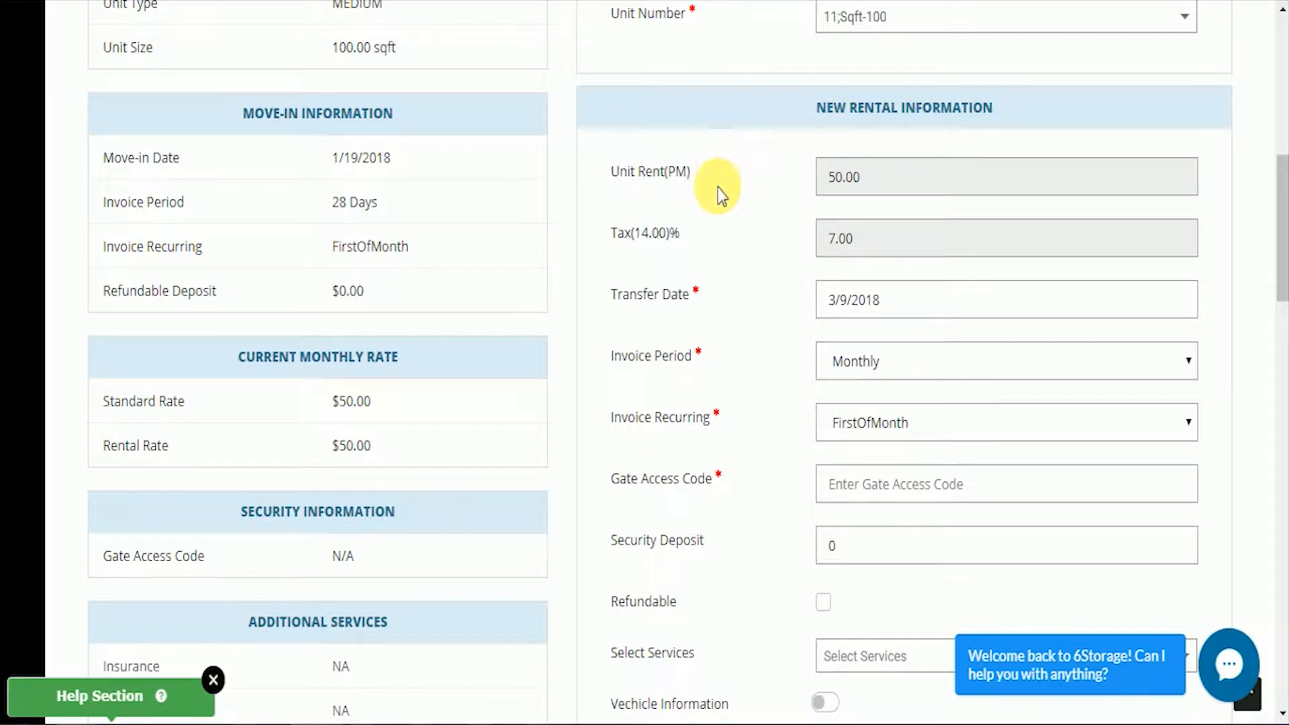
mouse_move(720, 232)
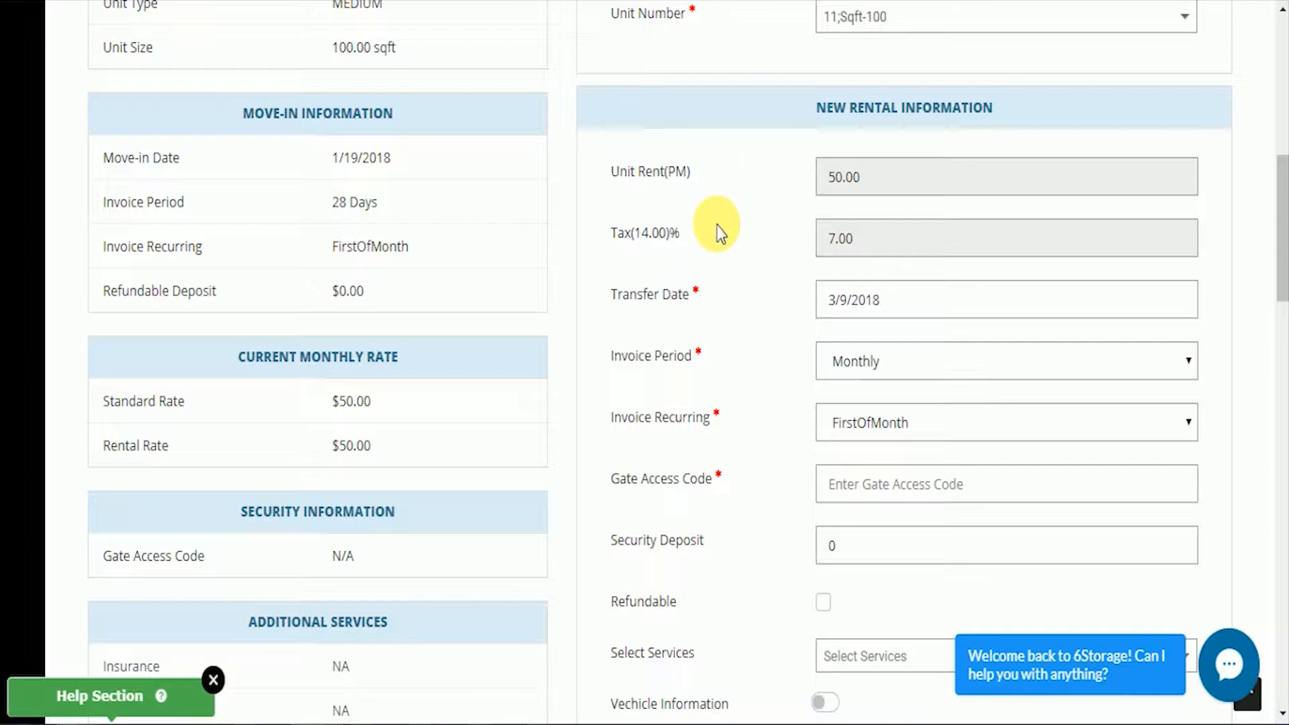
mouse_move(718, 262)
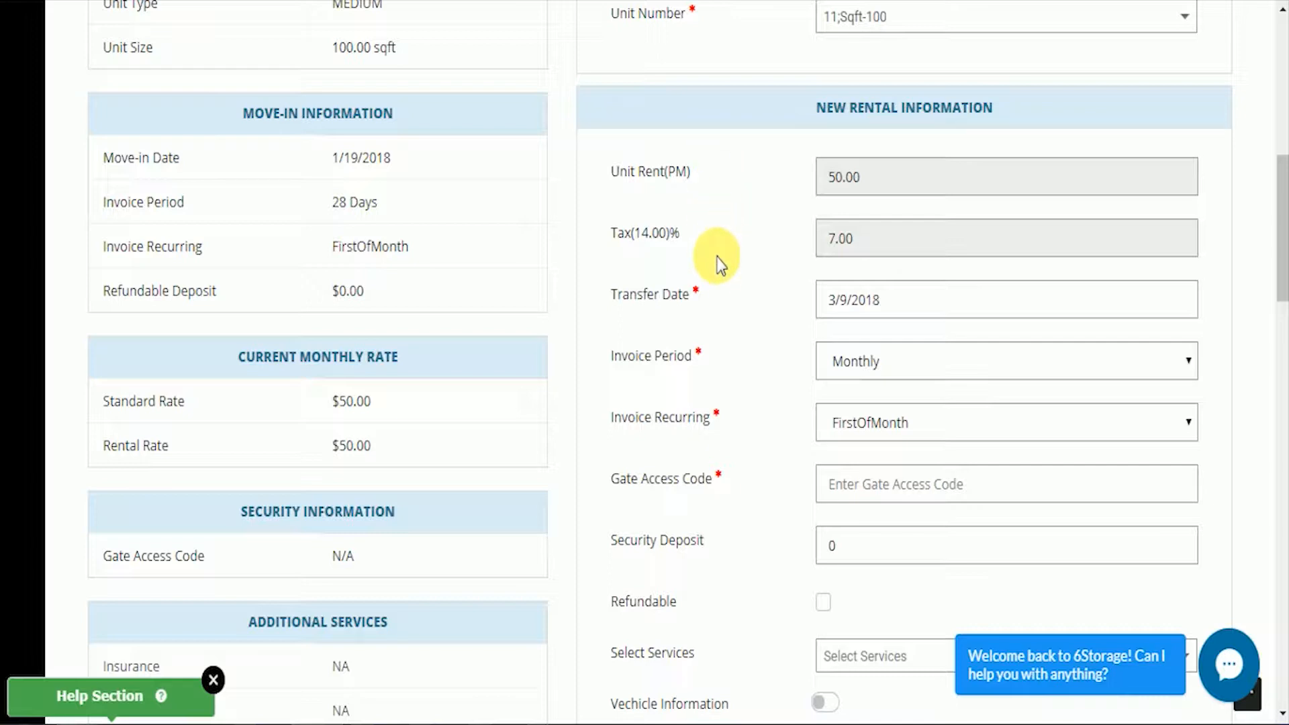
mouse_move(723, 323)
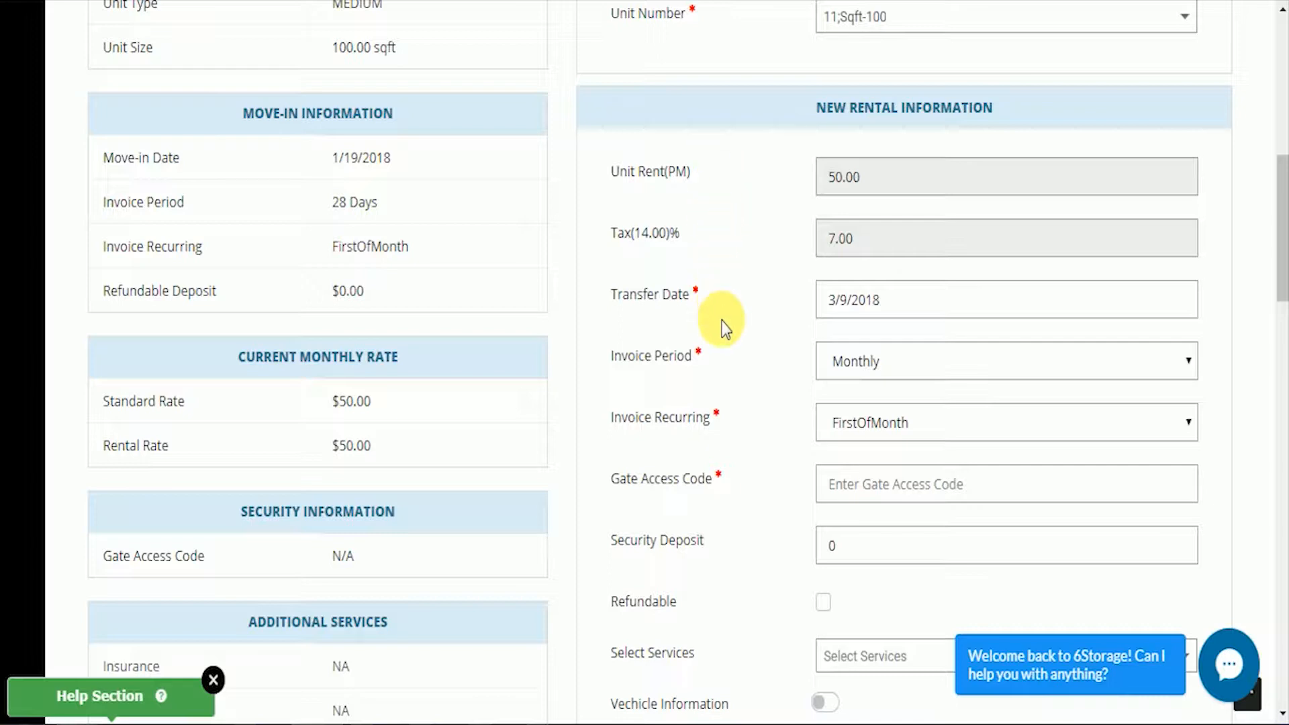
mouse_move(726, 382)
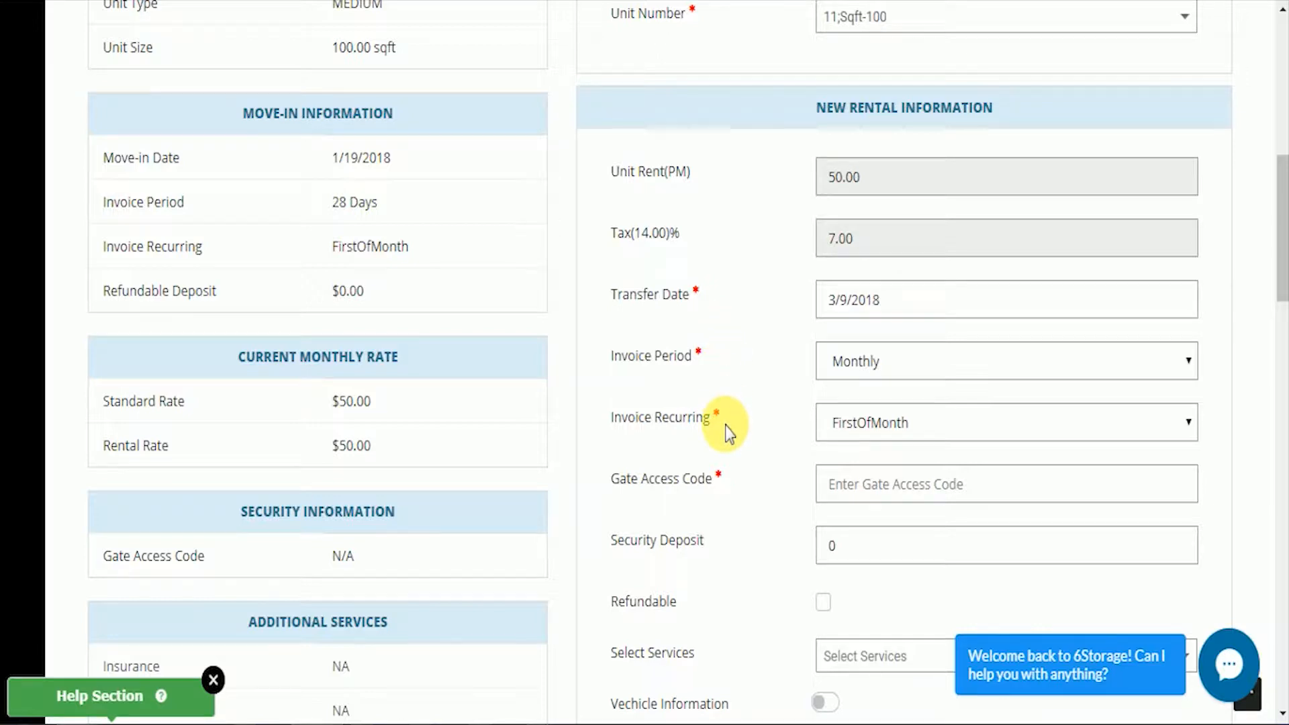
text(564)
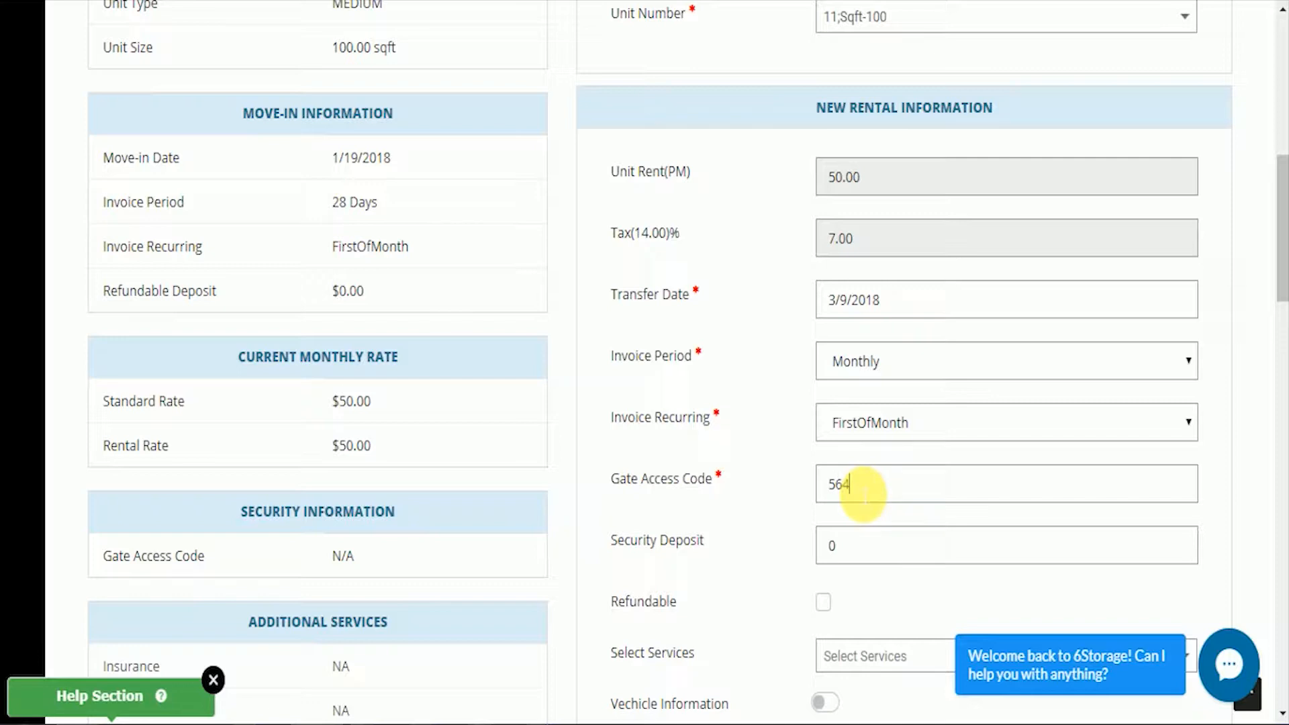
text(789)
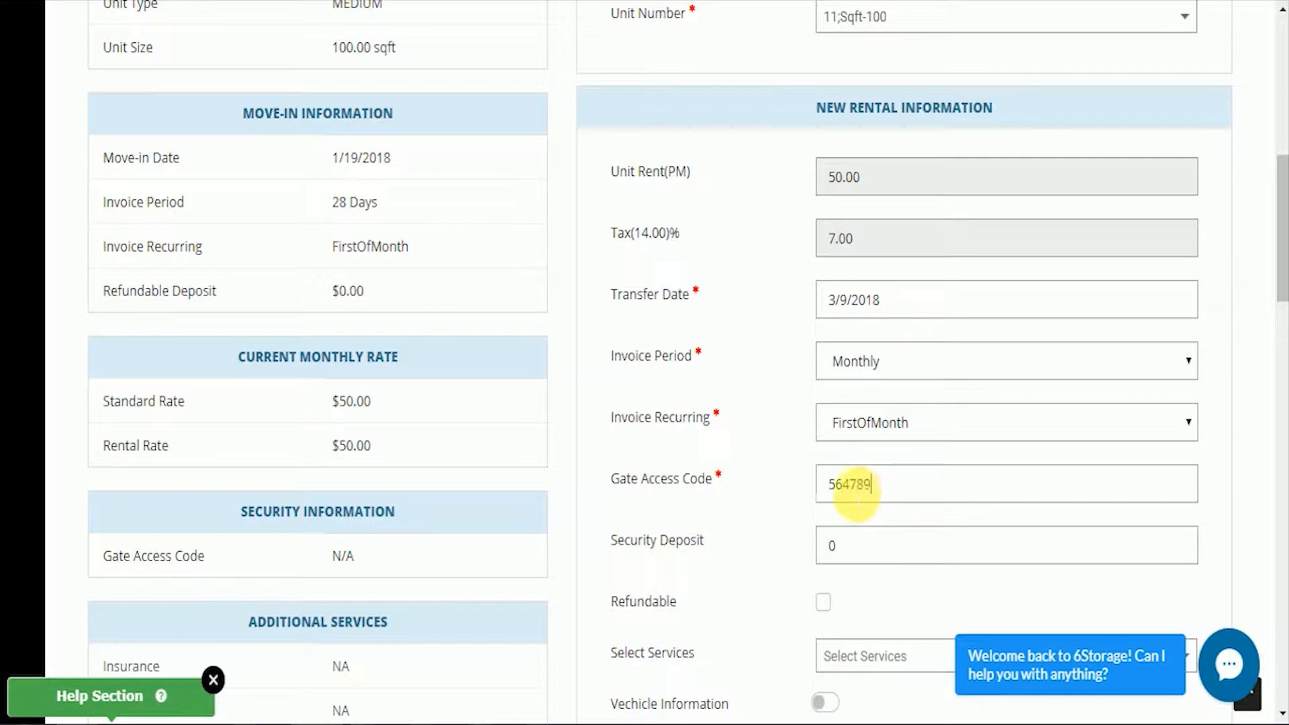
scroll(down, 3)
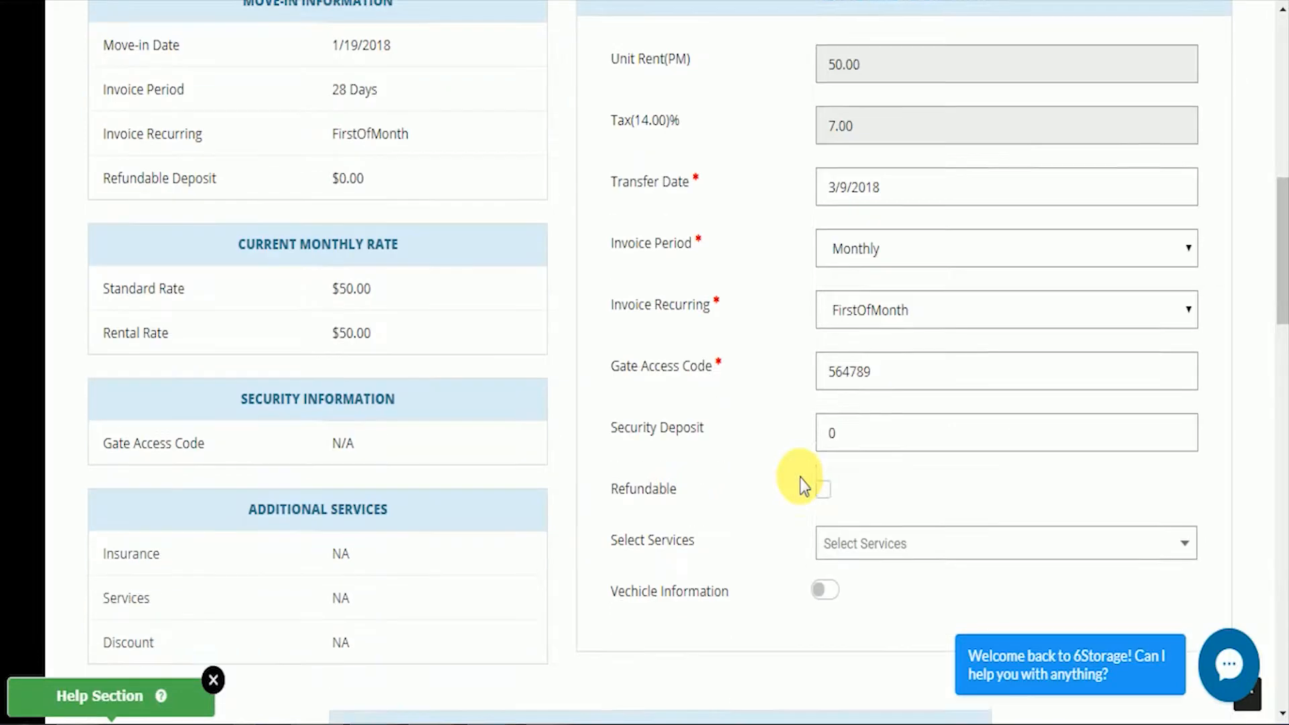
scroll(down, 3)
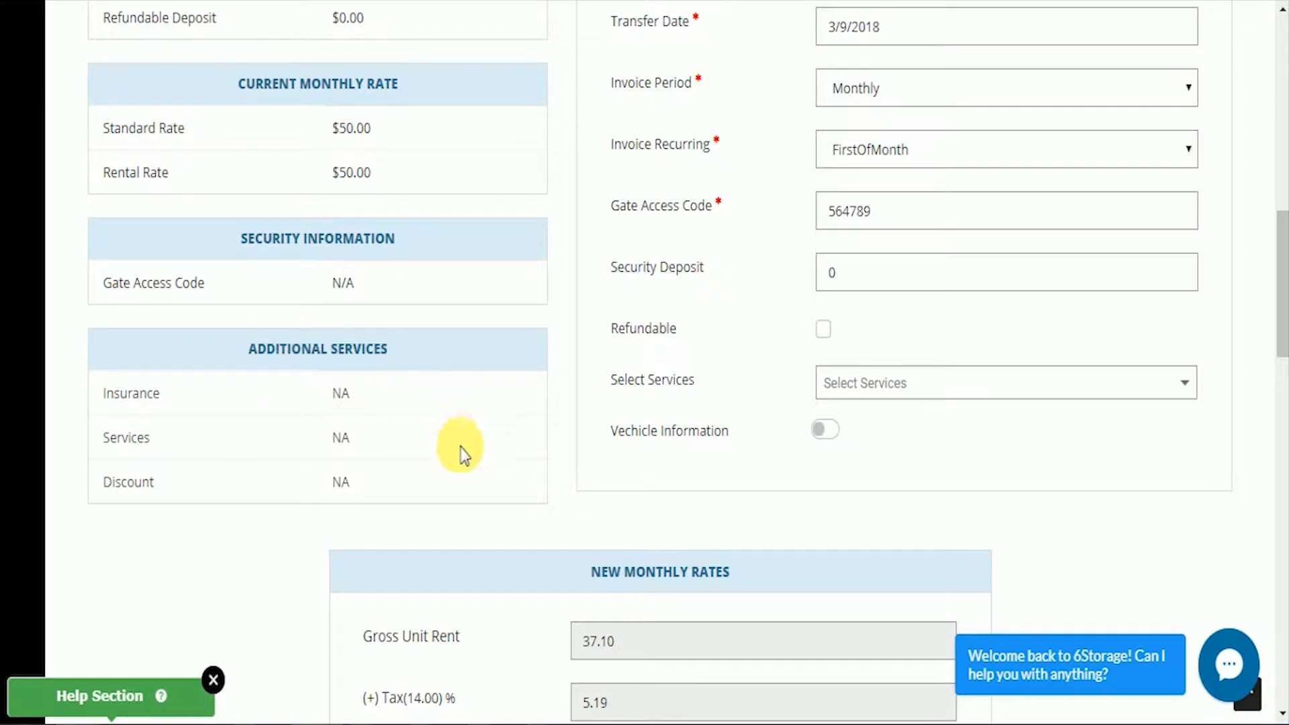
mouse_move(725, 441)
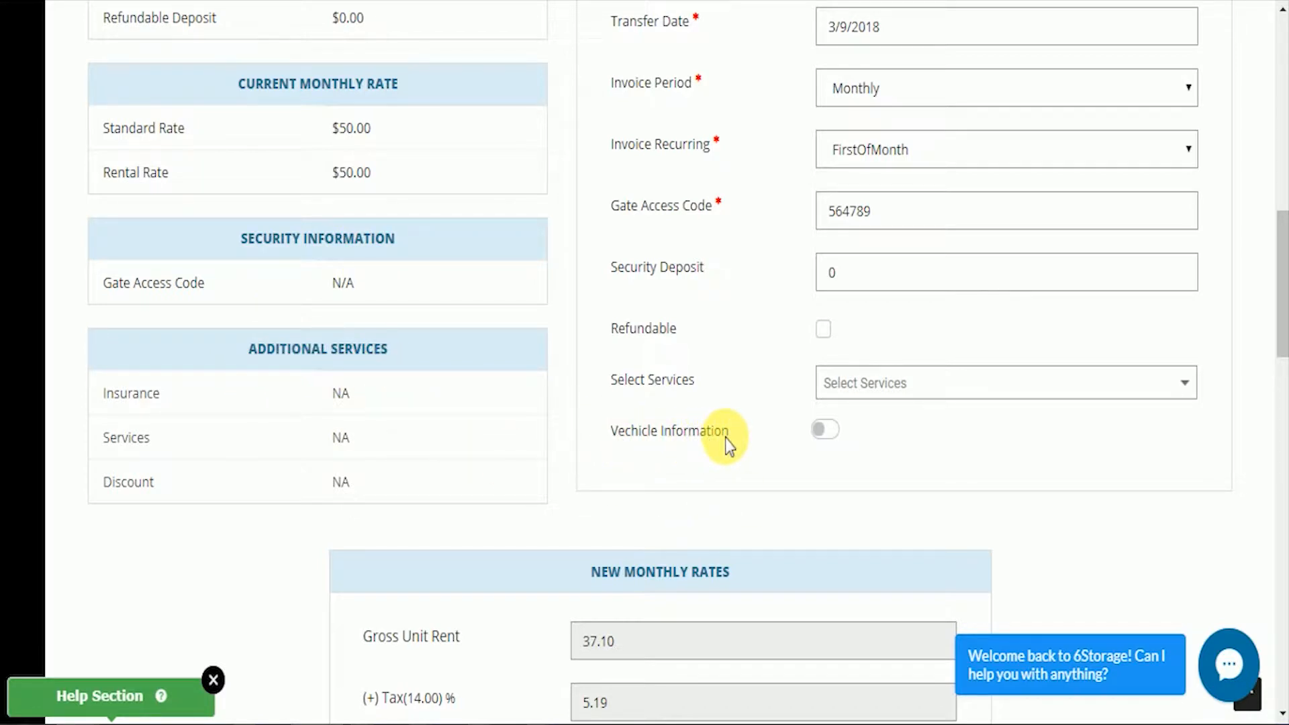
- Toggle vehicle information on and back off, leaving prorated new monthly rates at 42.29
click(824, 429)
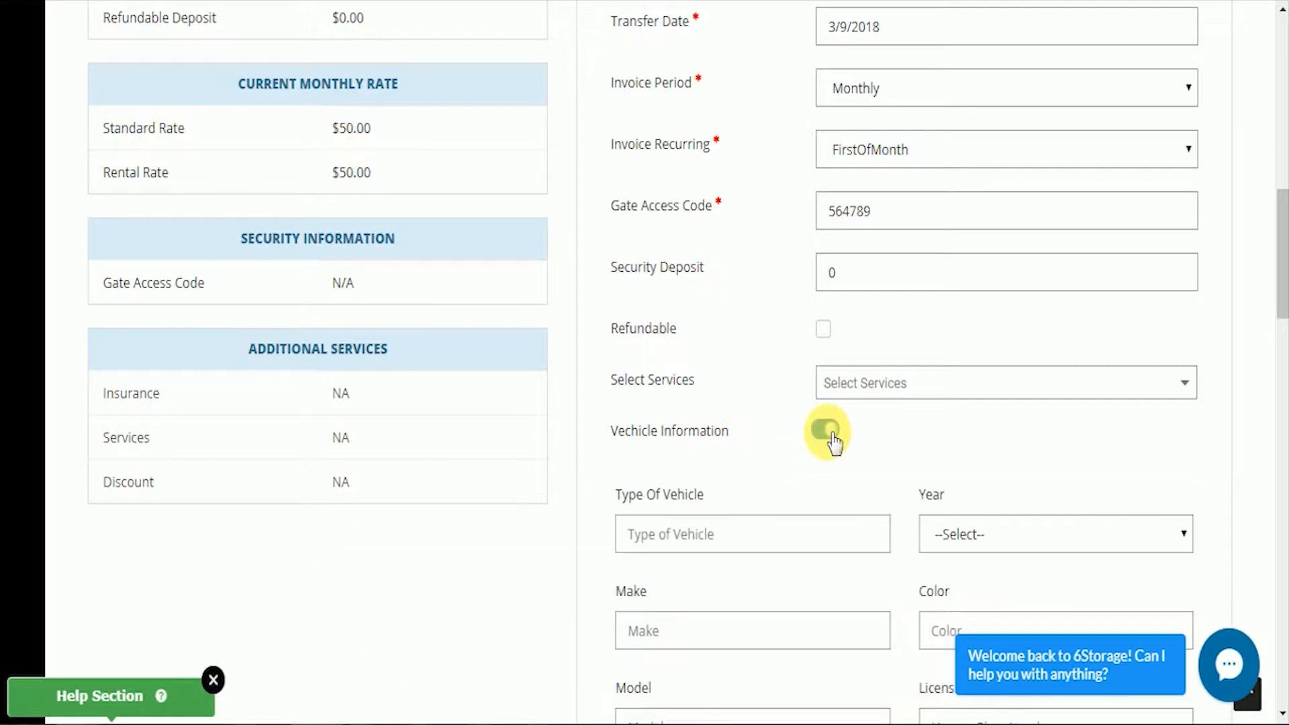
click(824, 429)
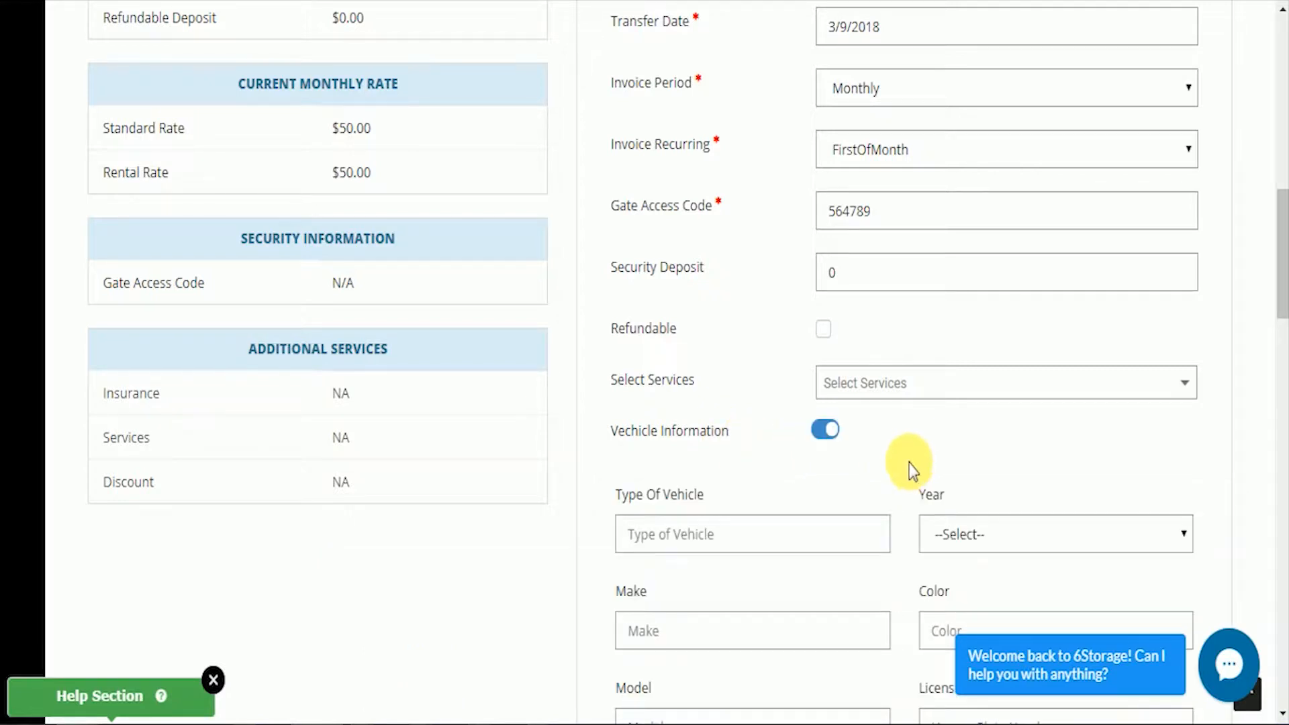
scroll(down, 3)
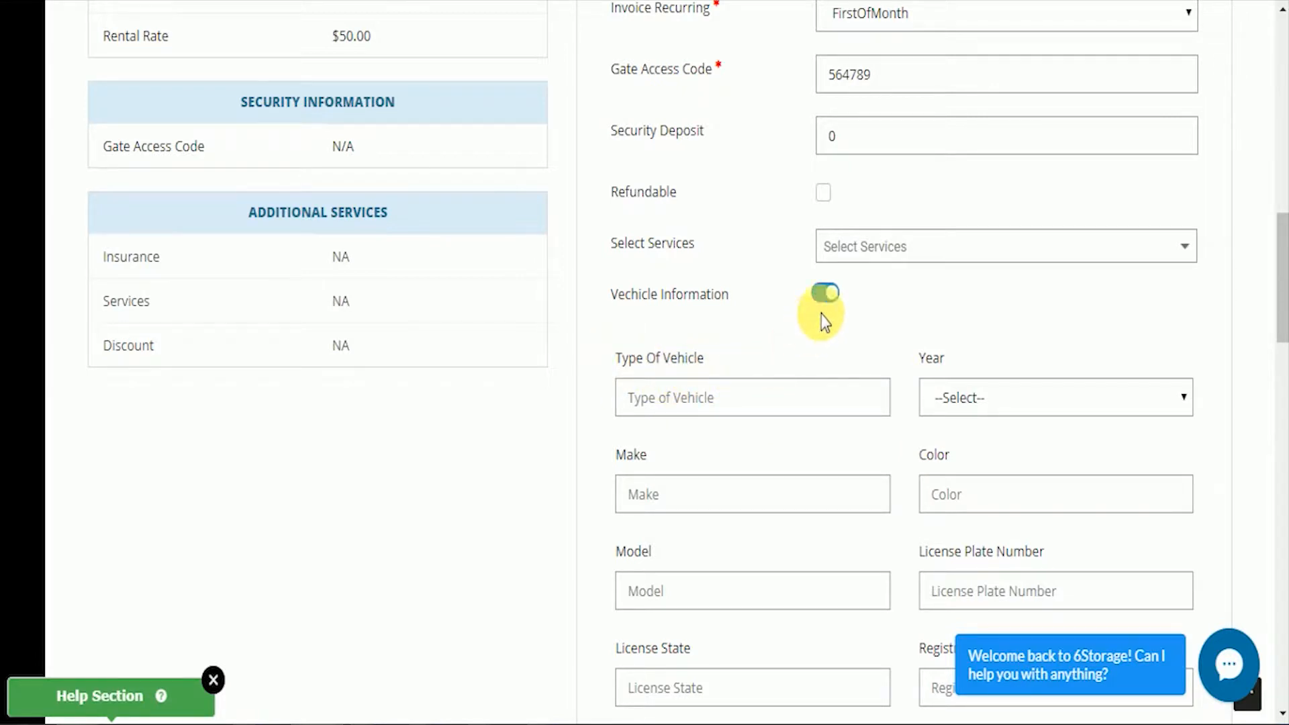
click(823, 293)
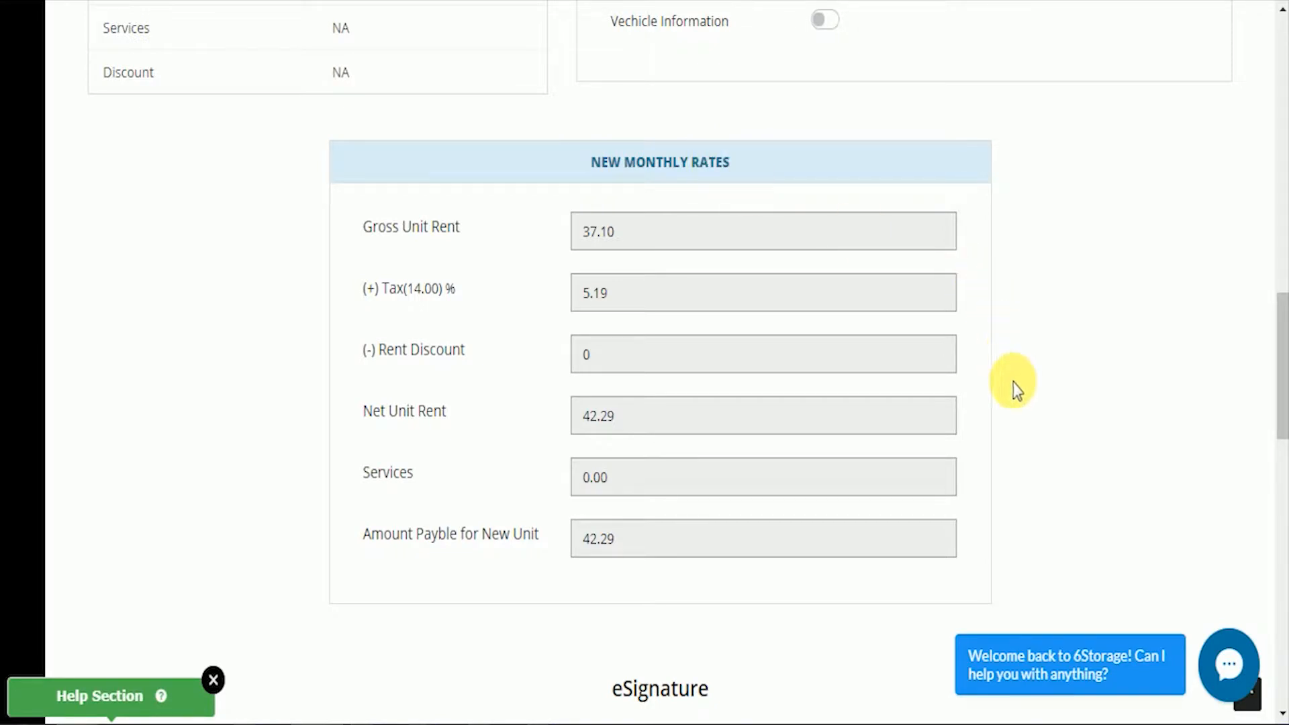
- Choose signature through email and pay the $42.29 due now in cash
scroll(down, 3)
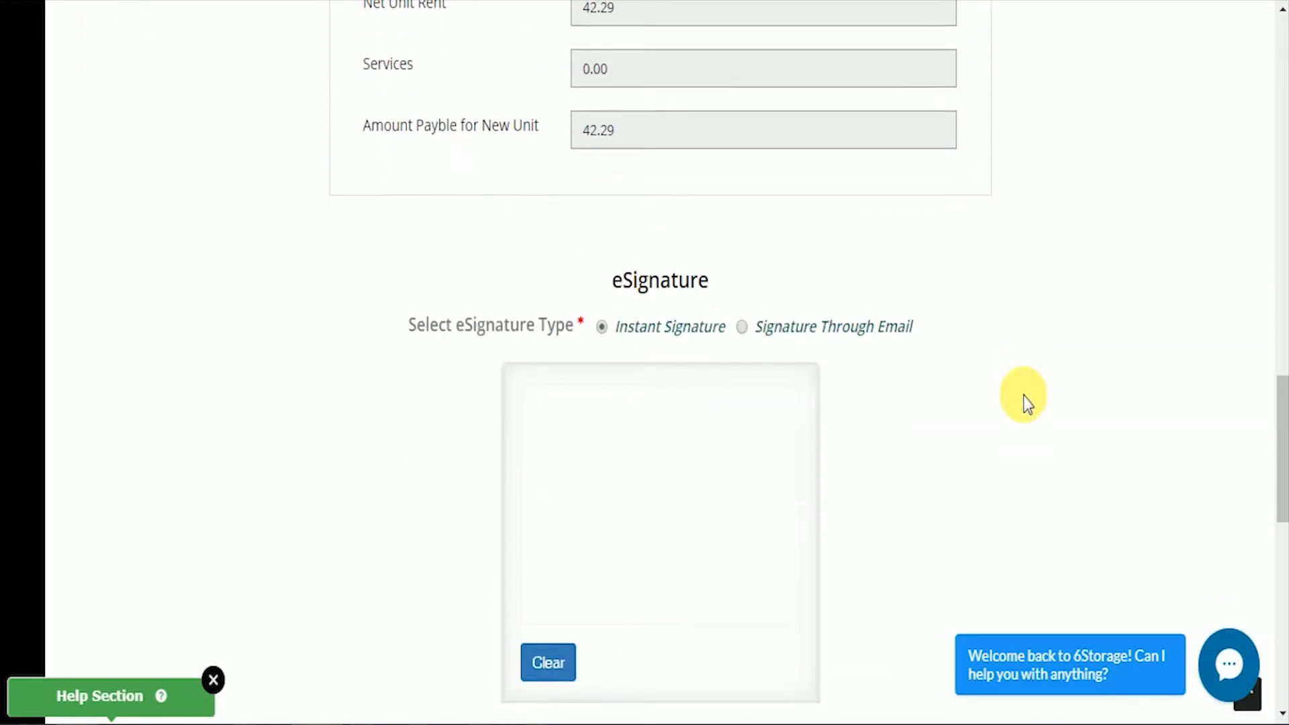
mouse_move(736, 309)
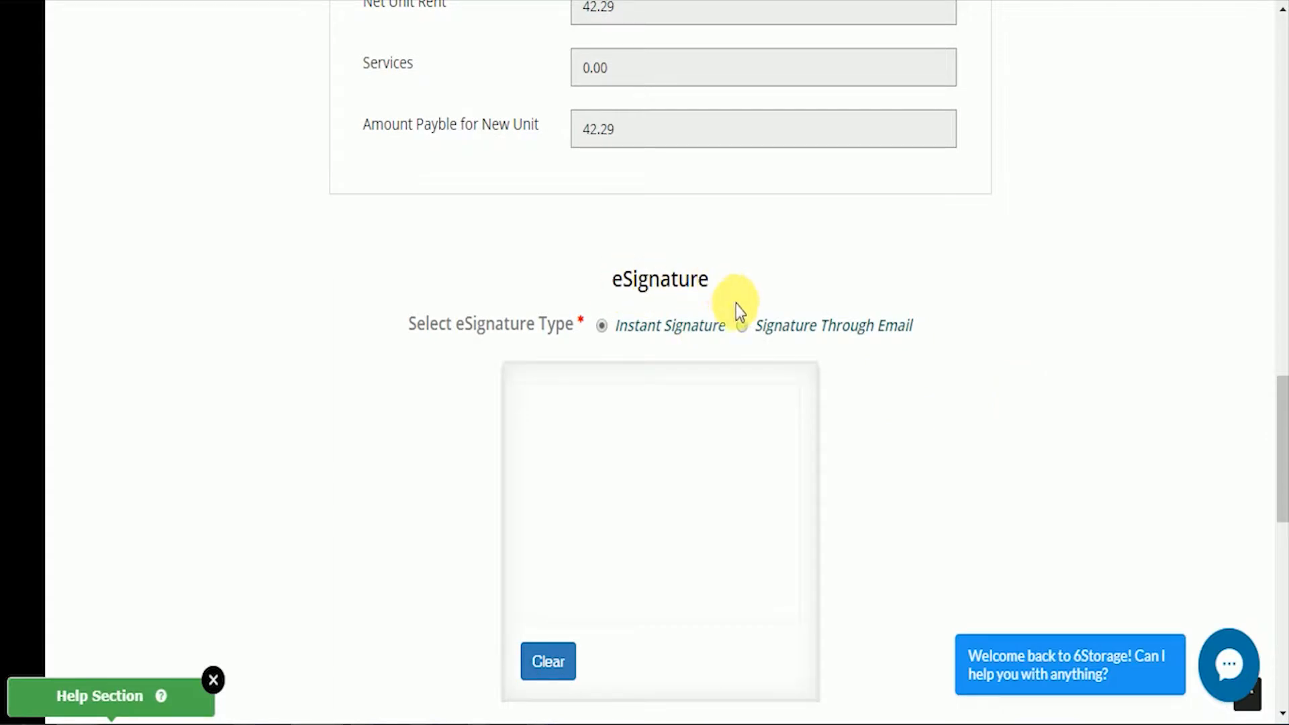
click(742, 325)
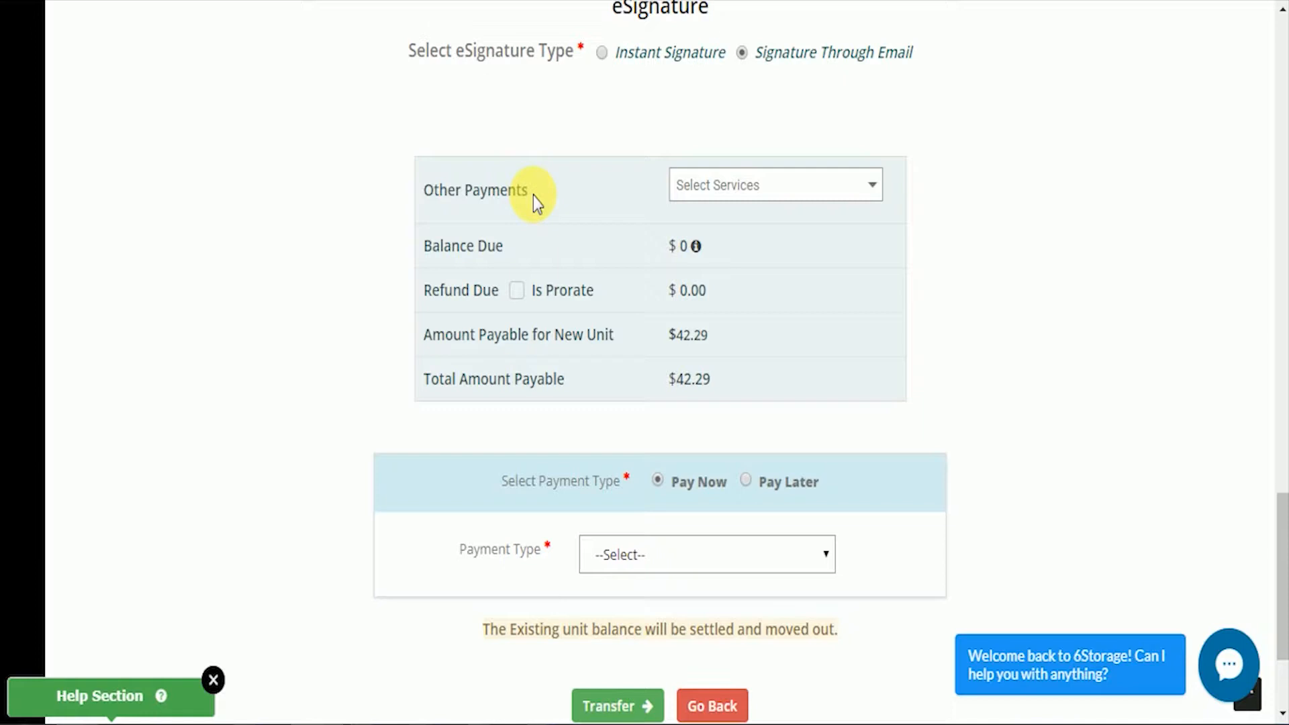
mouse_move(501, 257)
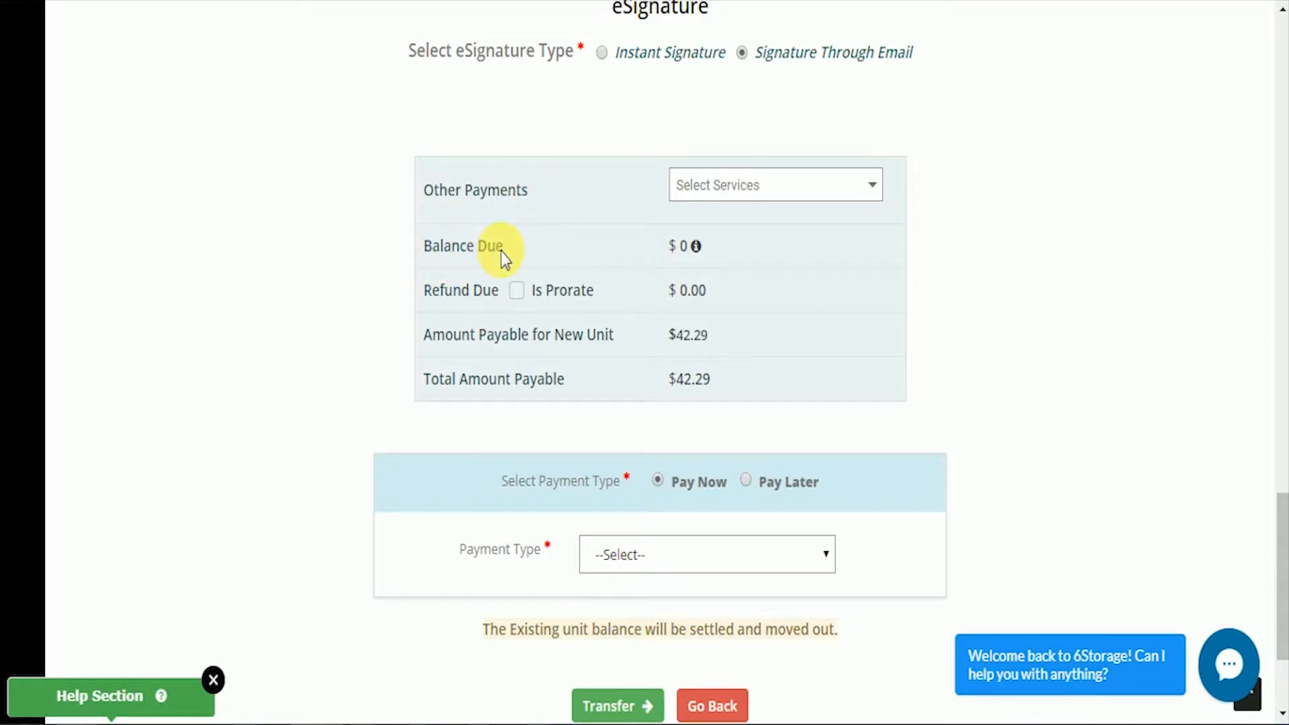
mouse_move(593, 300)
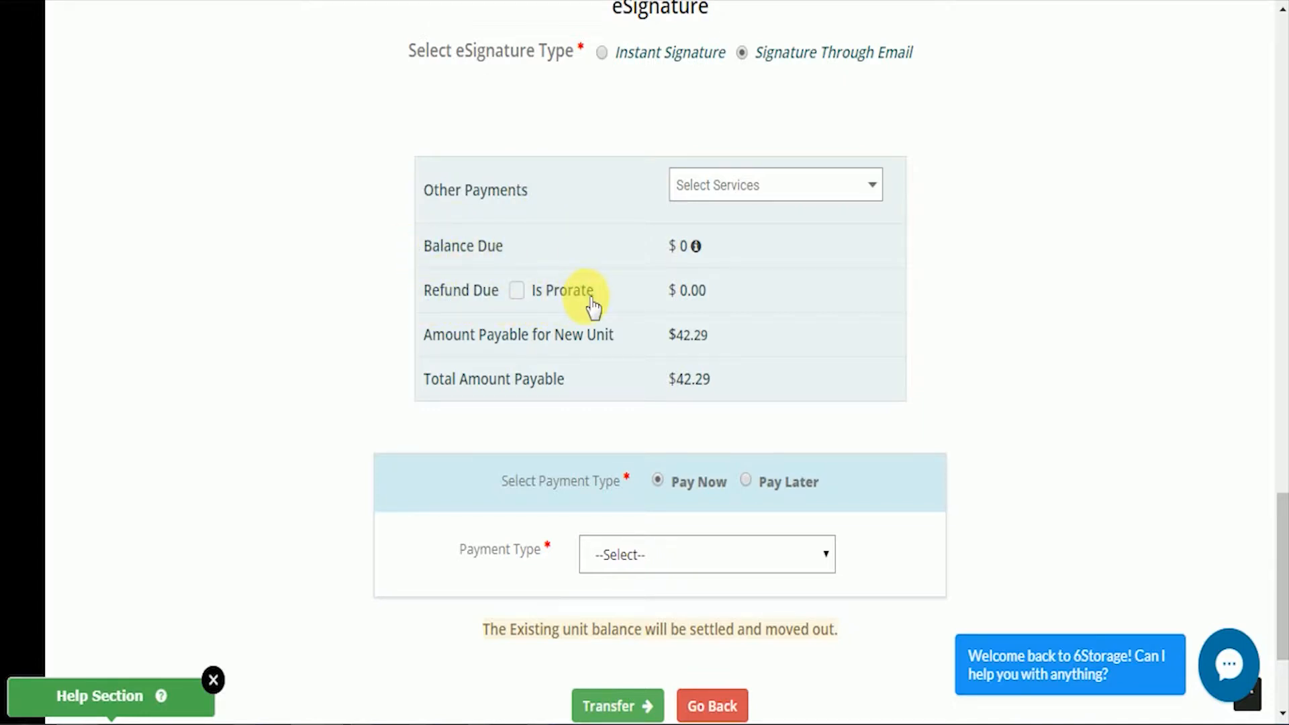
mouse_move(453, 387)
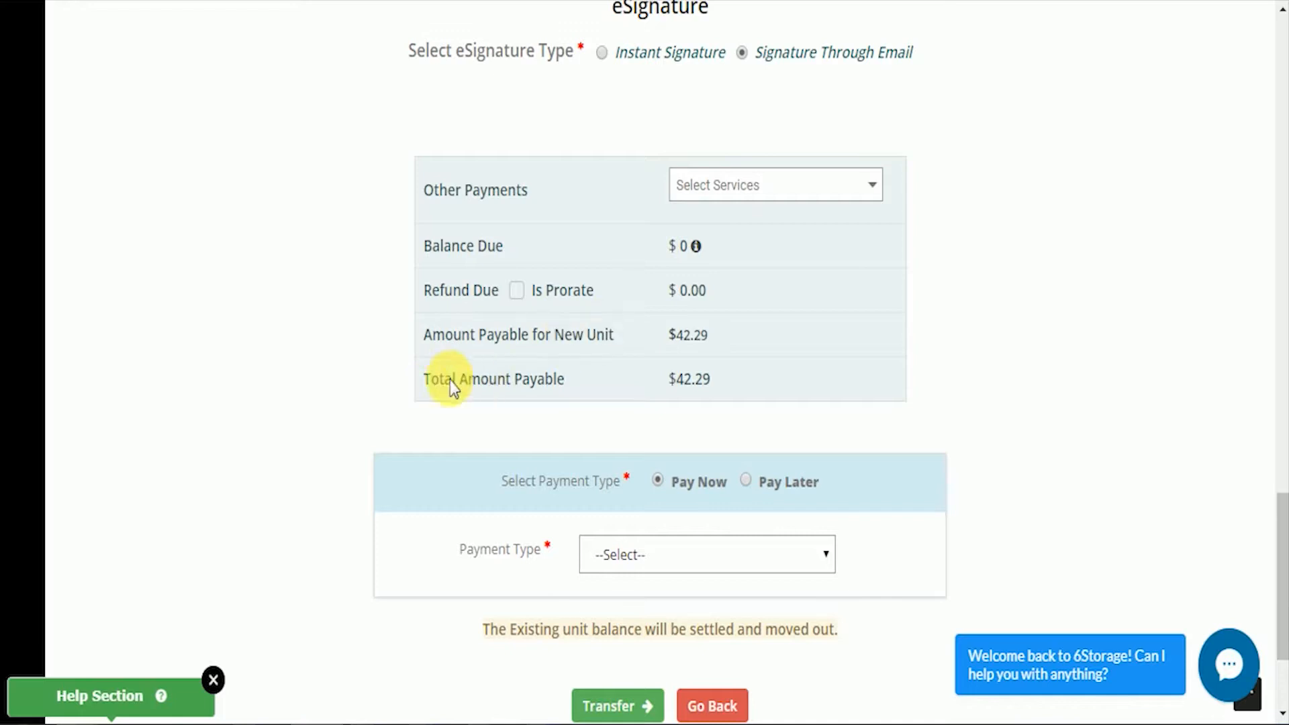
mouse_move(721, 387)
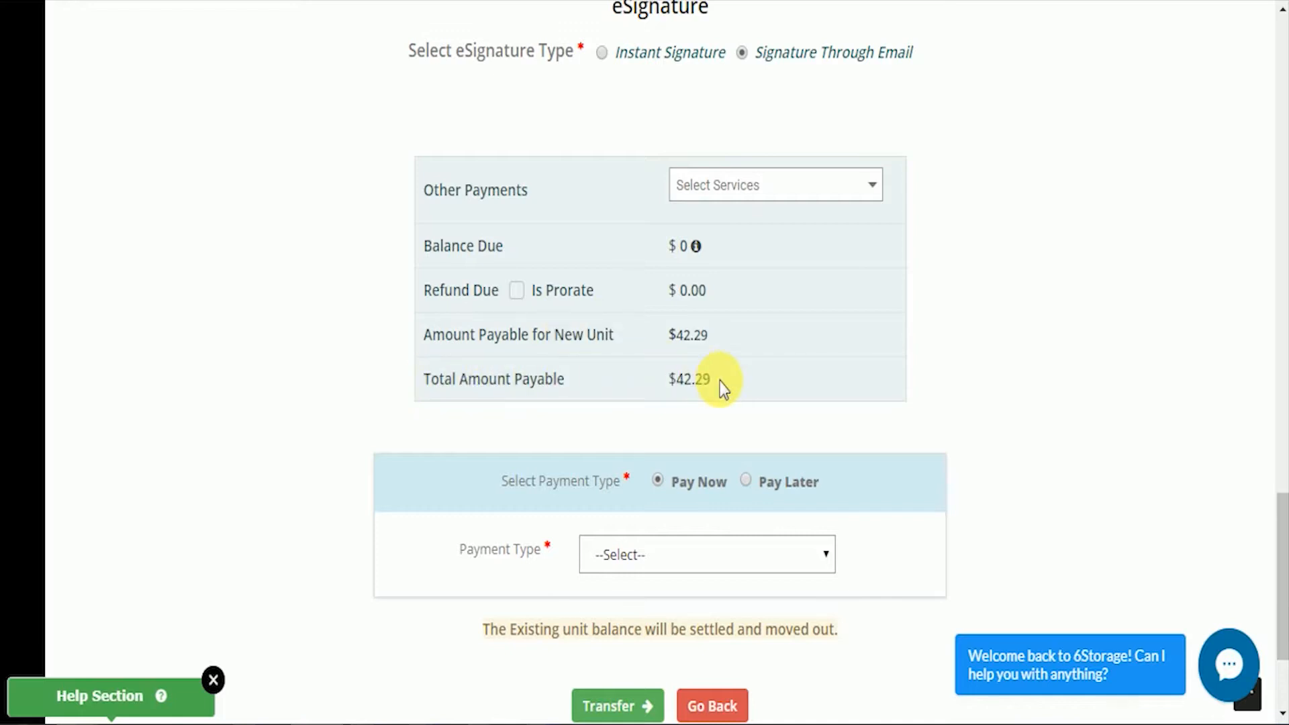
scroll(down, 3)
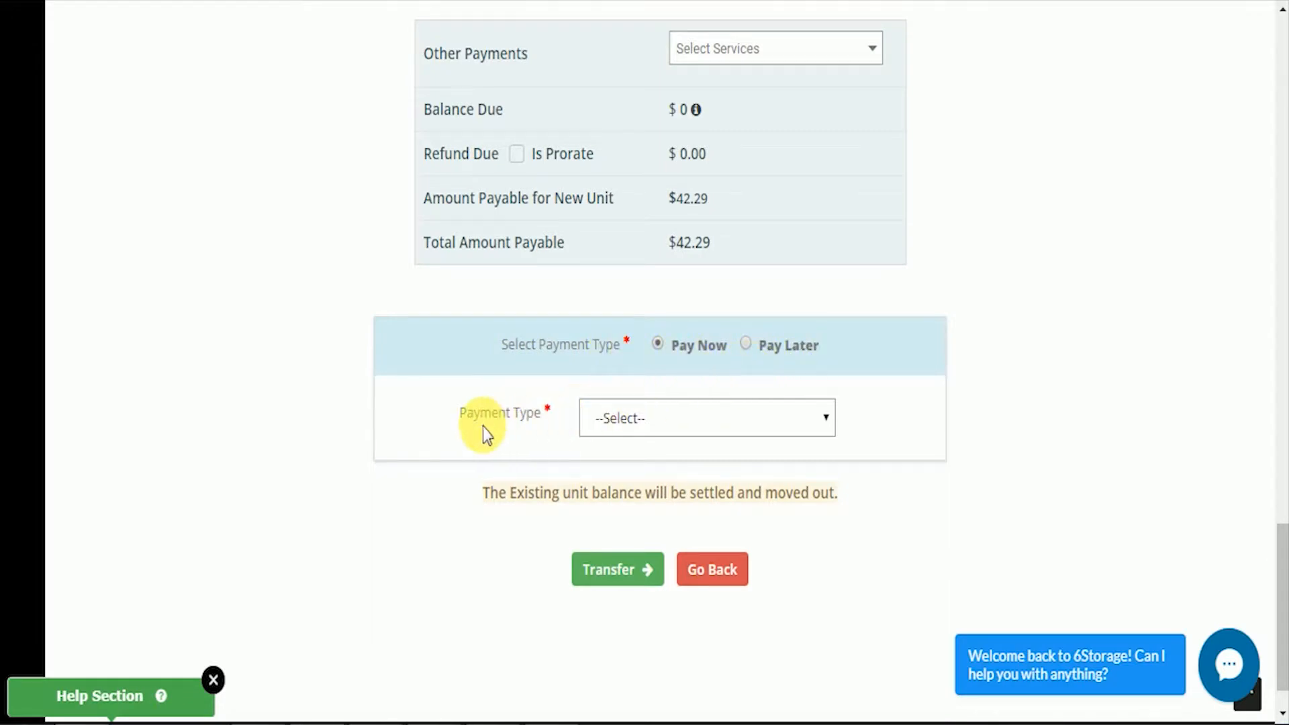
click(705, 418)
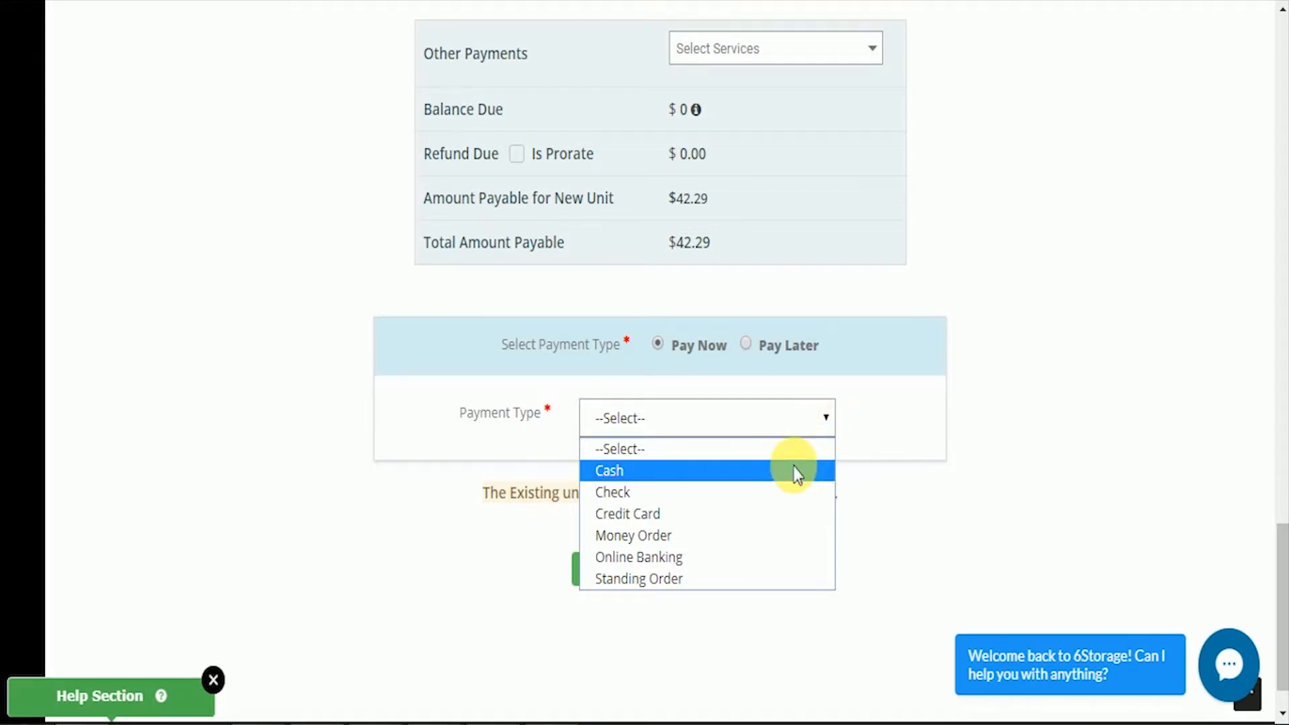
click(608, 470)
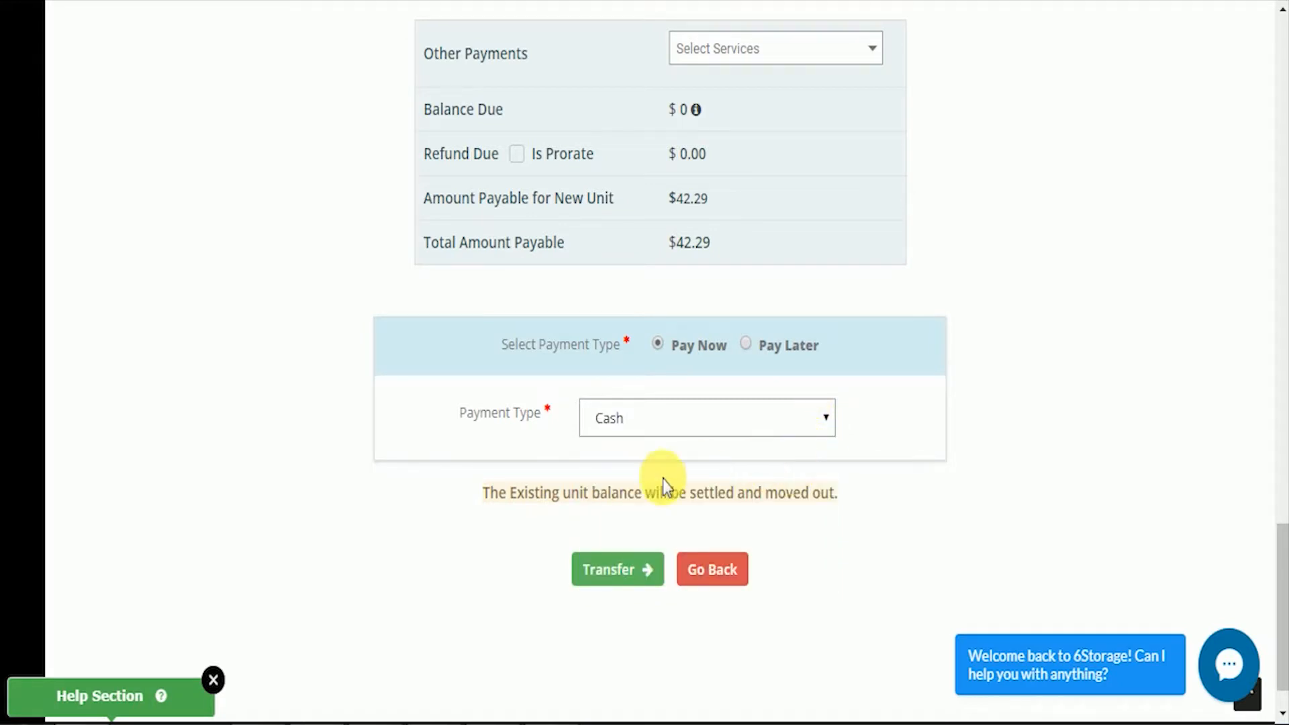
mouse_move(666, 501)
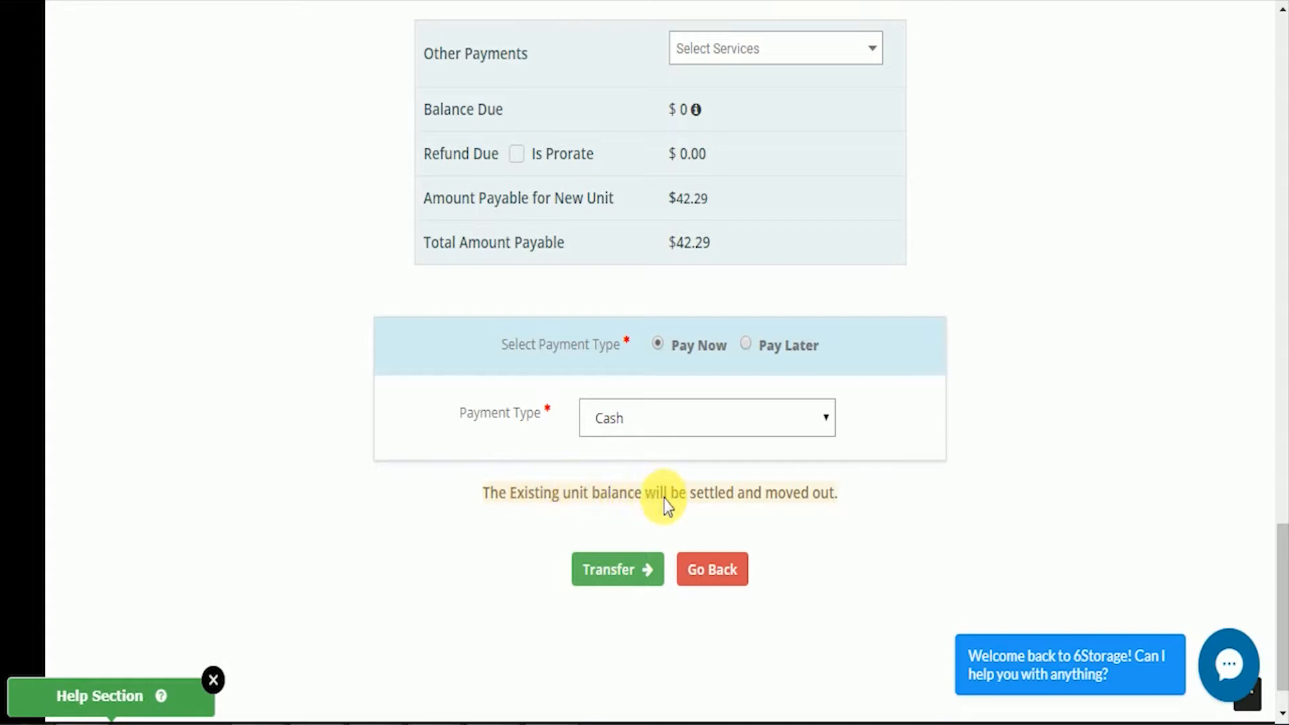
mouse_move(841, 502)
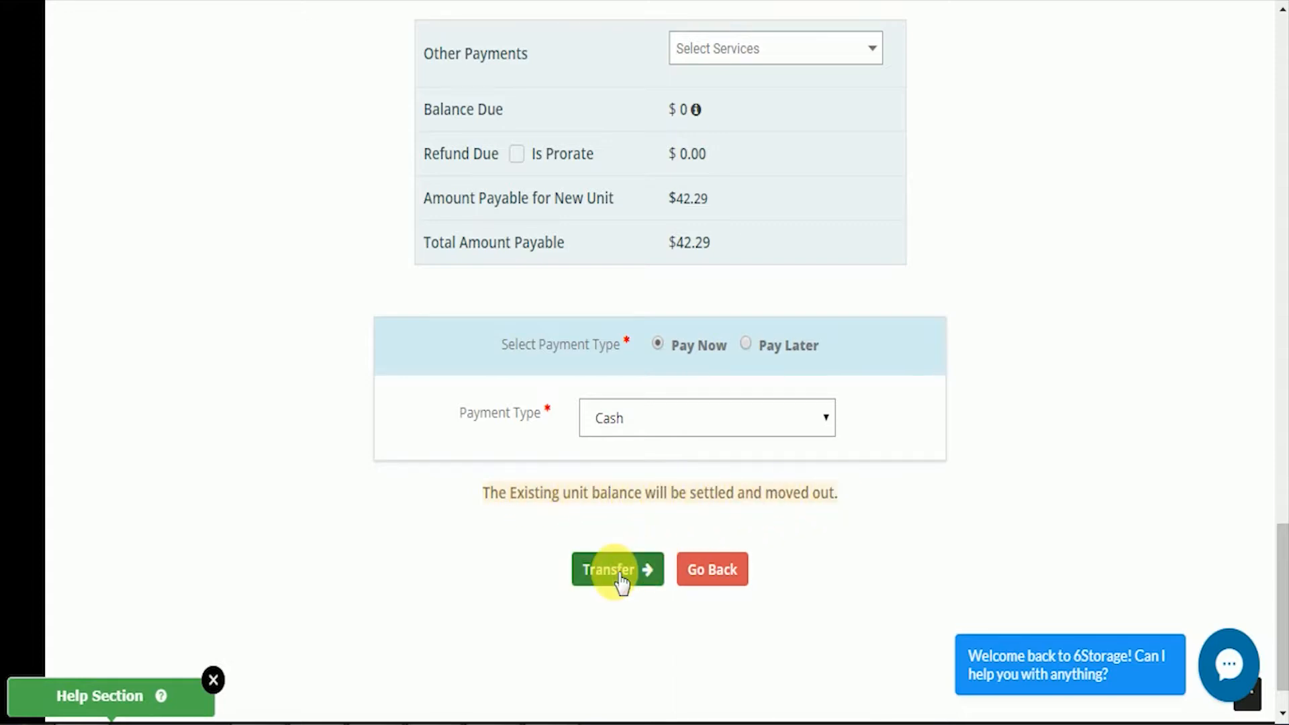
- Submit and confirm the transfer, then view the lease transfer receipt PDF
click(617, 569)
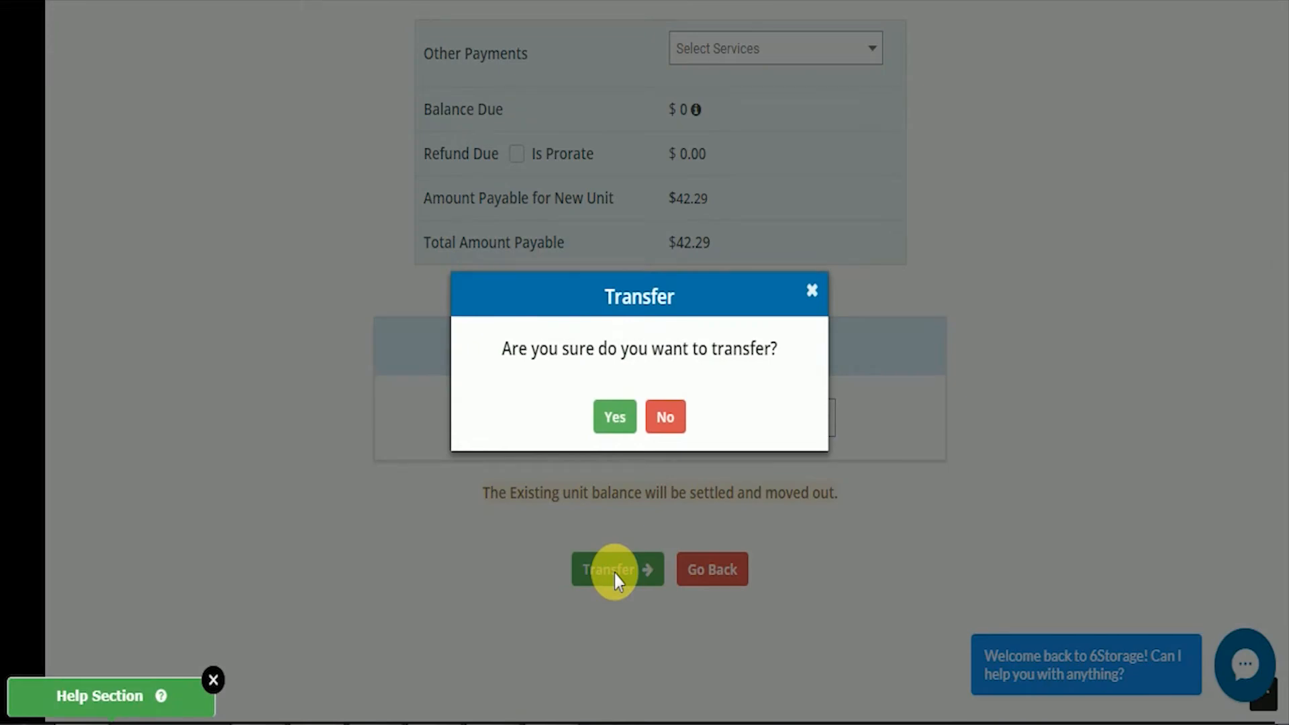
click(614, 416)
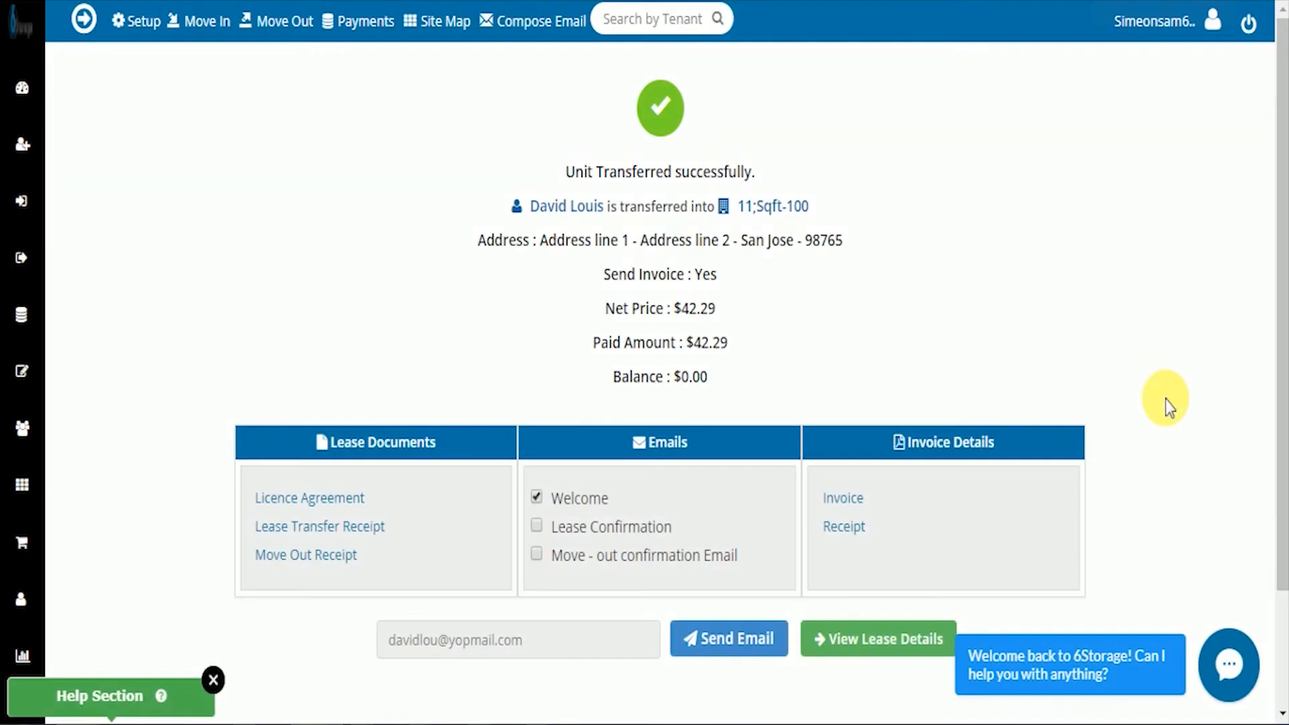
mouse_move(229, 543)
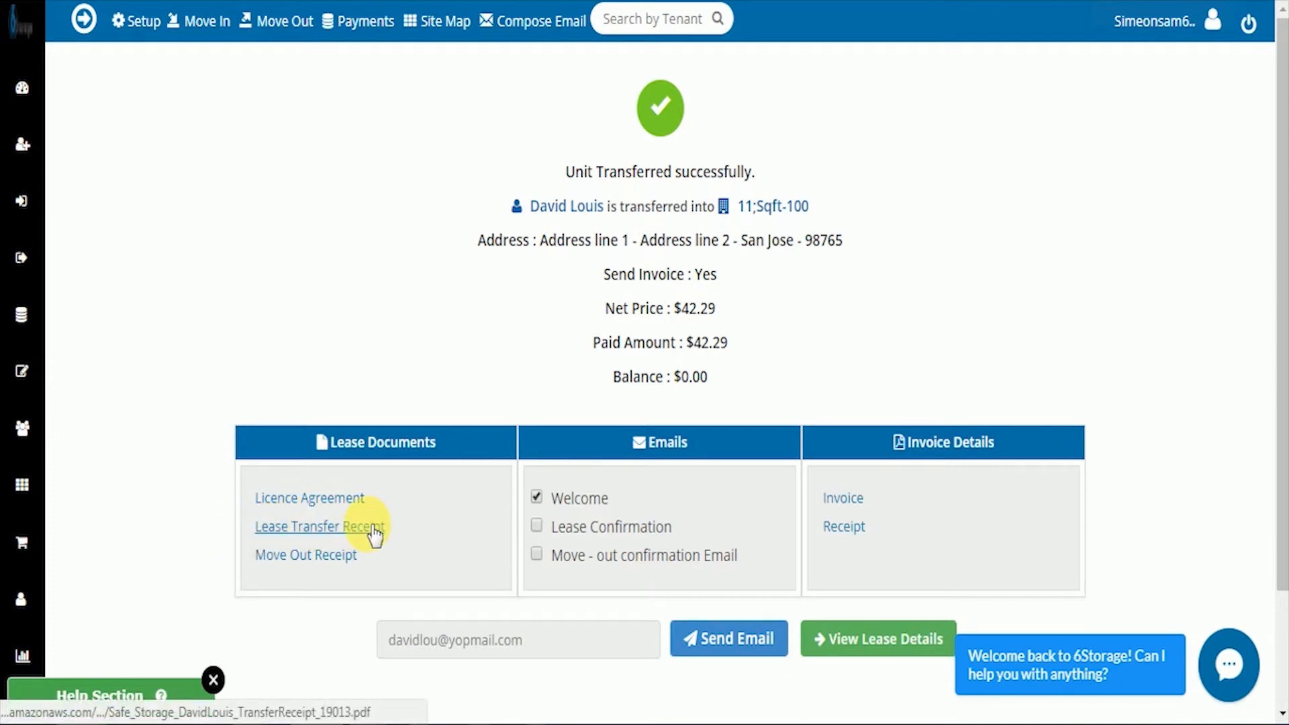
click(320, 527)
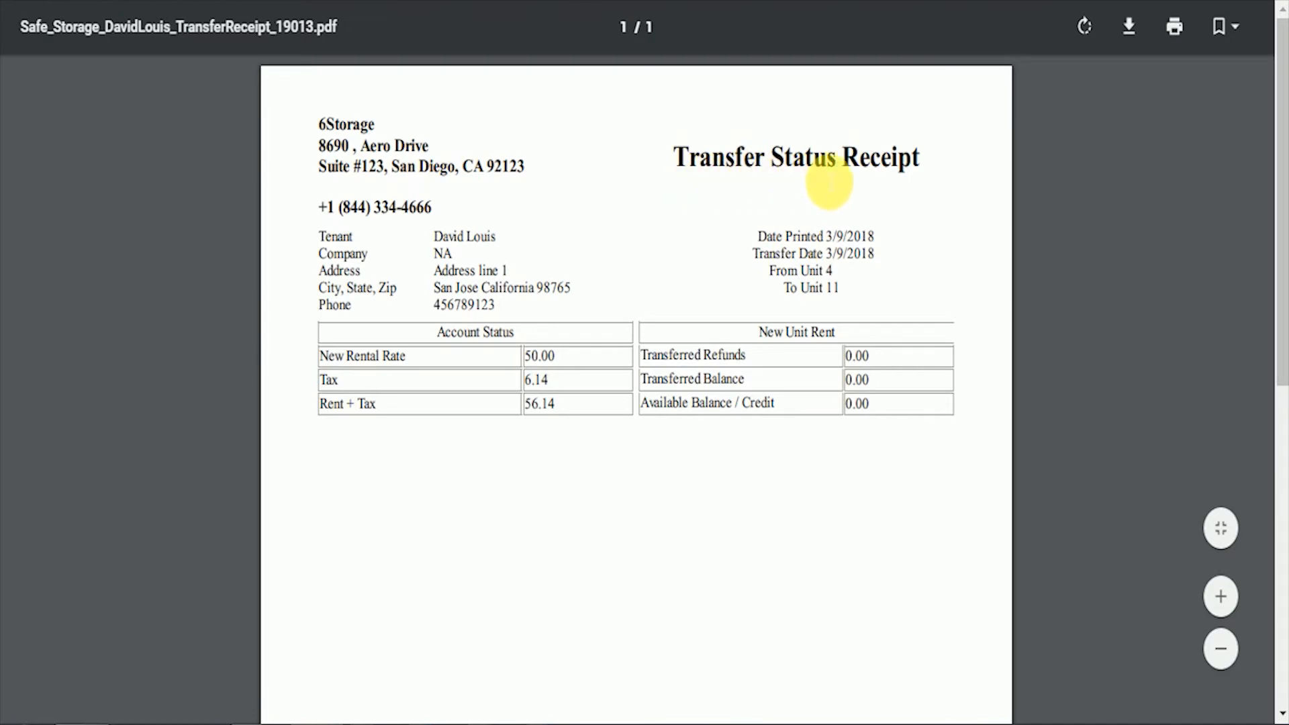
mouse_move(930, 184)
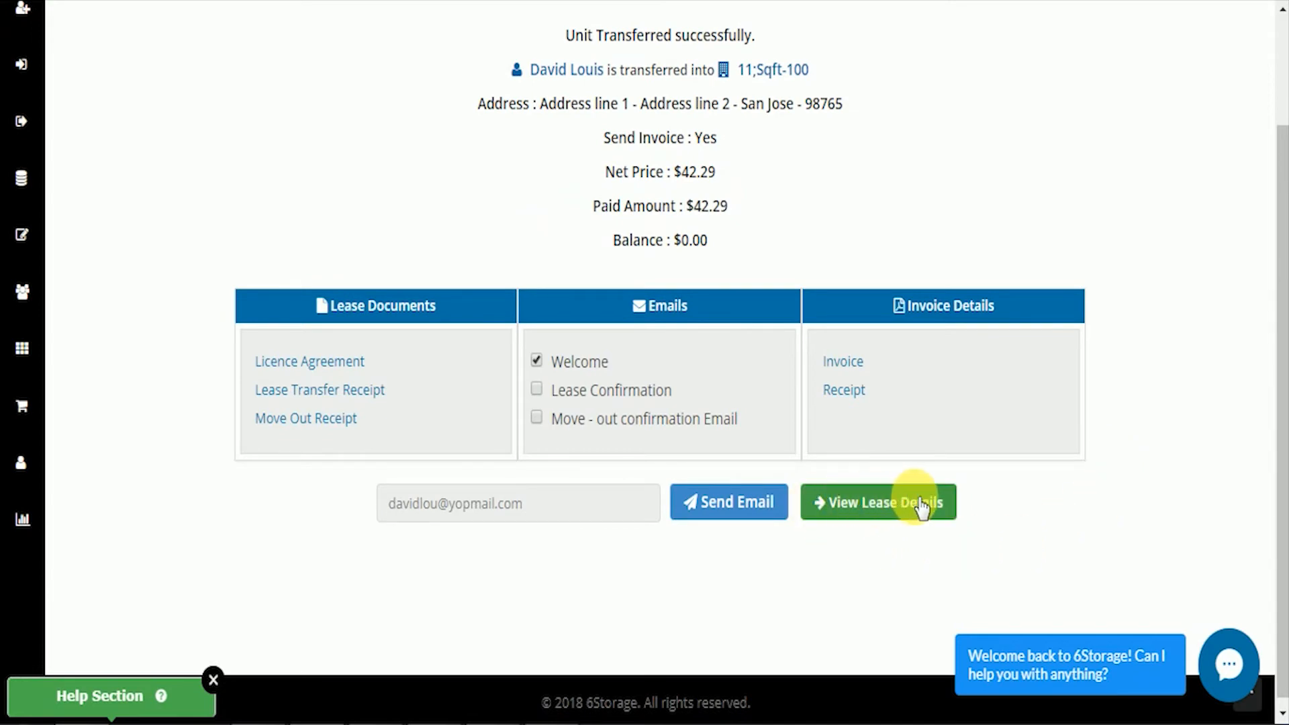
- View the new unit 11 lease's transfer details: unit 4 to 11 on 3/9/2018, no refunds
click(877, 501)
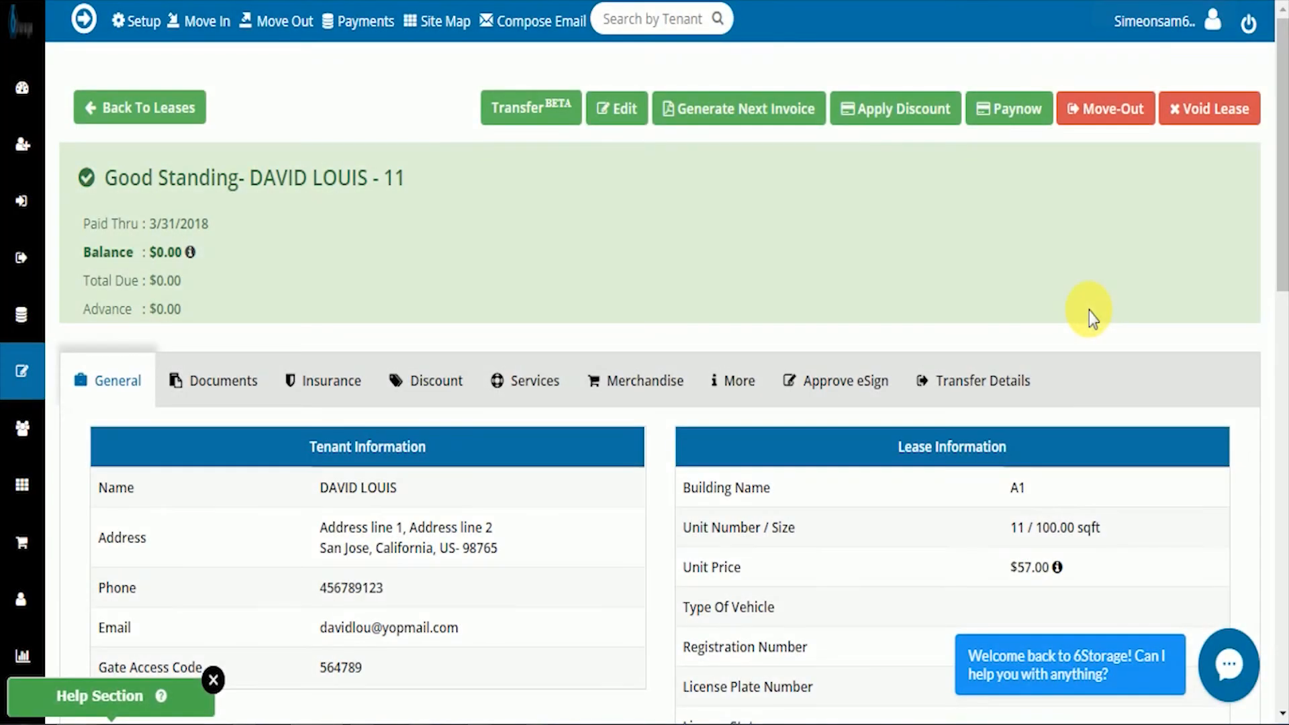
scroll(down, 3)
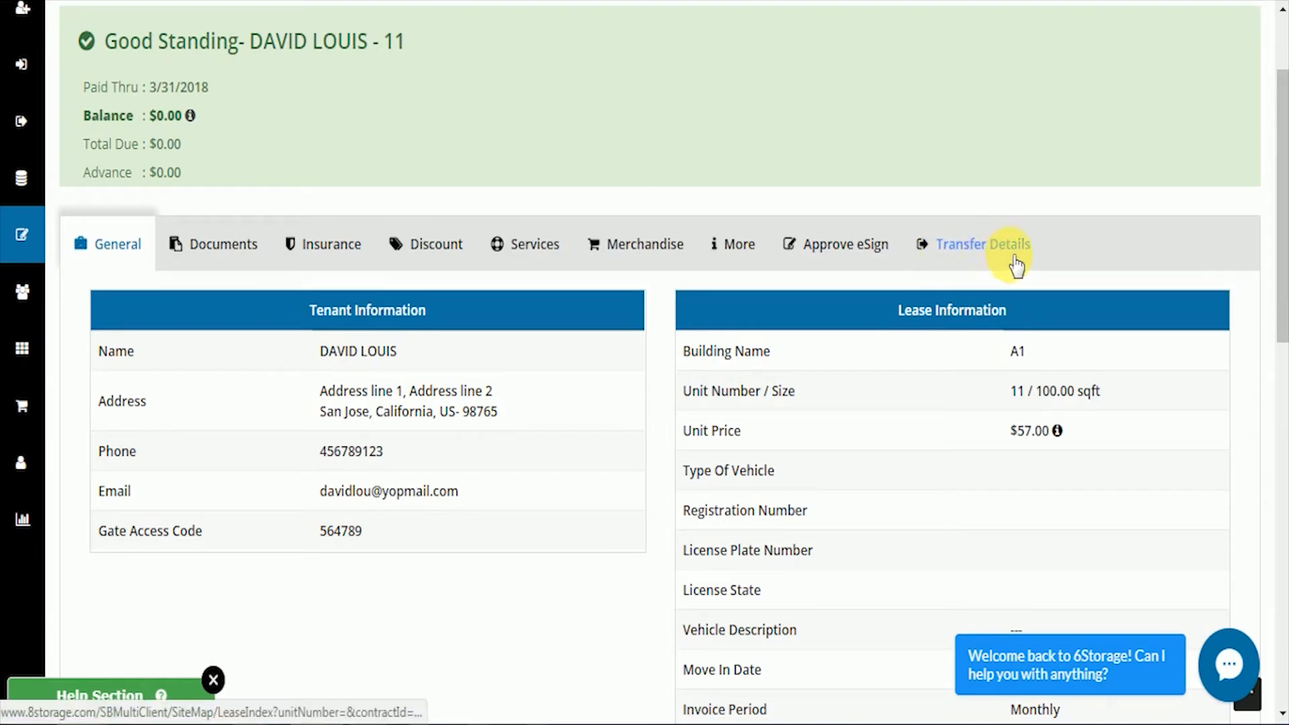
click(983, 243)
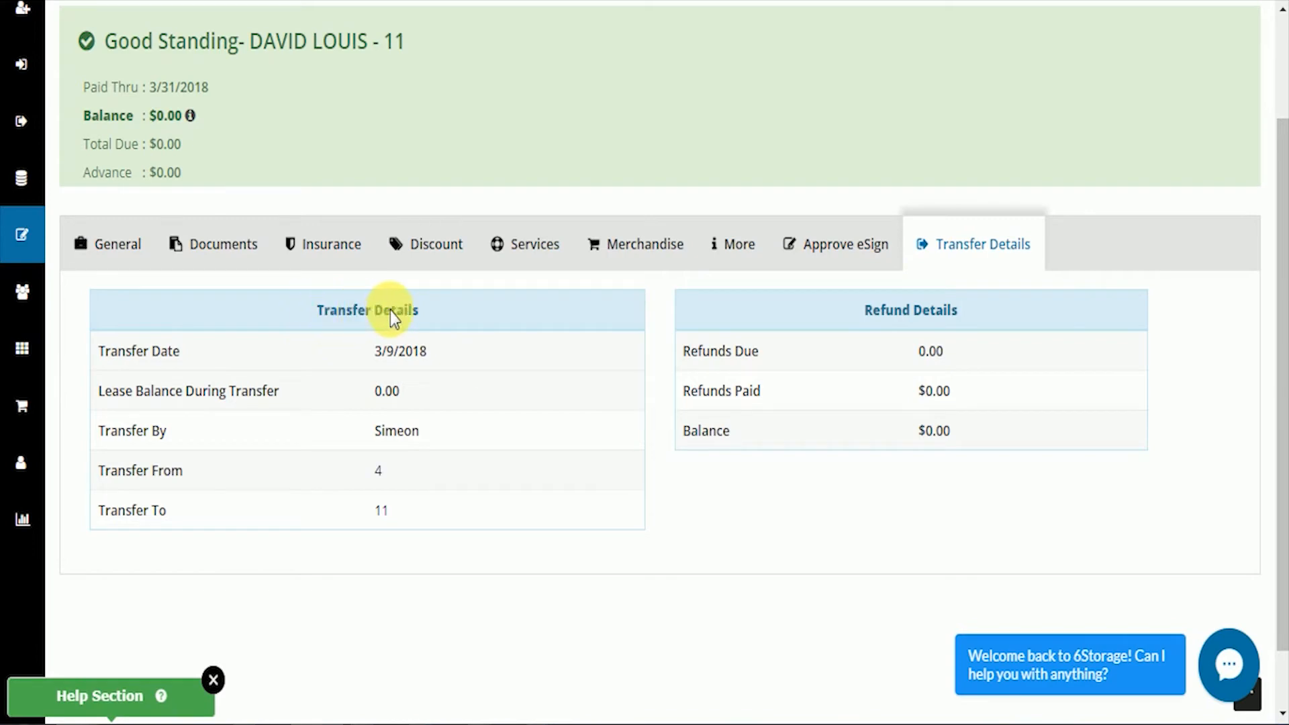
mouse_move(169, 364)
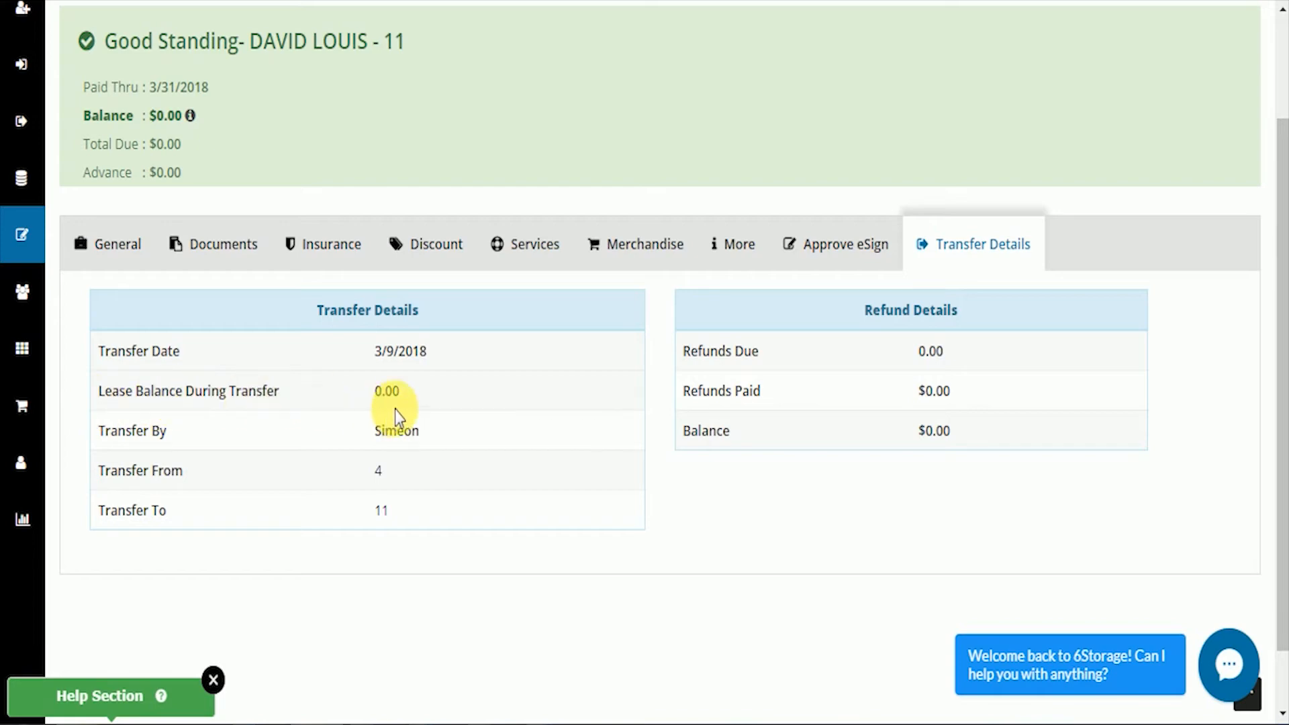
mouse_move(347, 445)
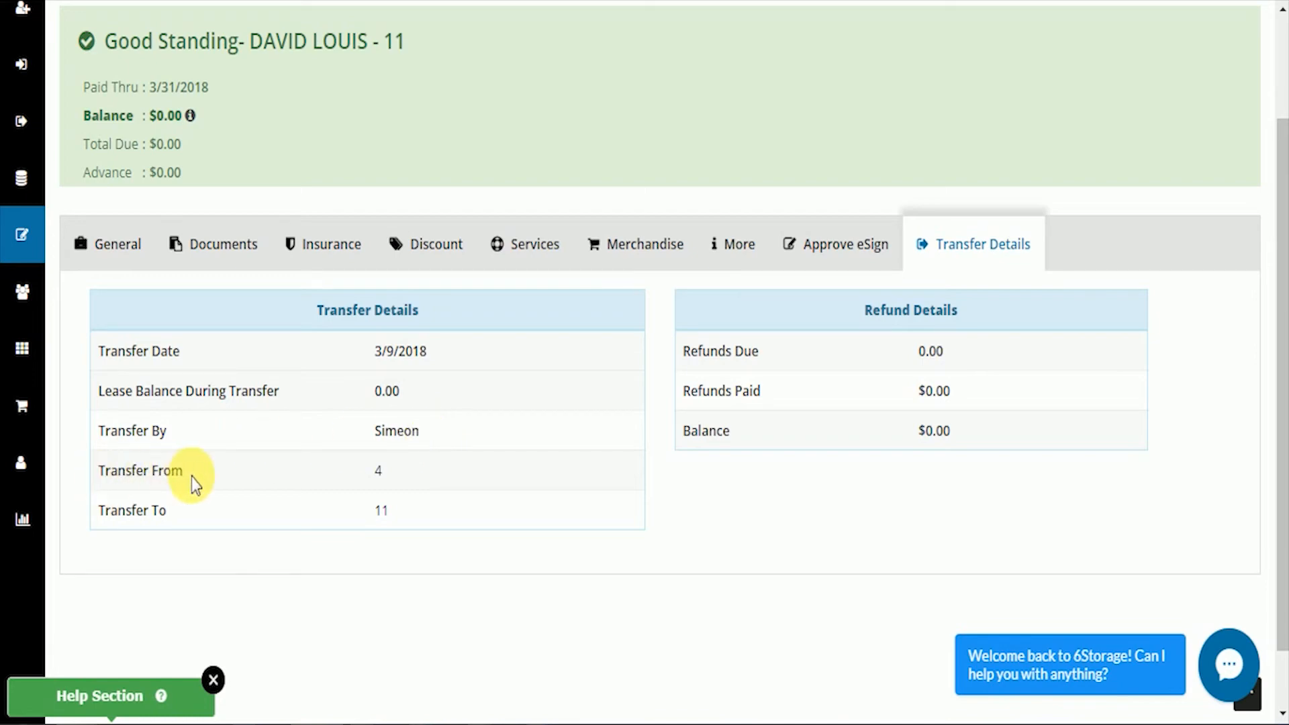
mouse_move(124, 526)
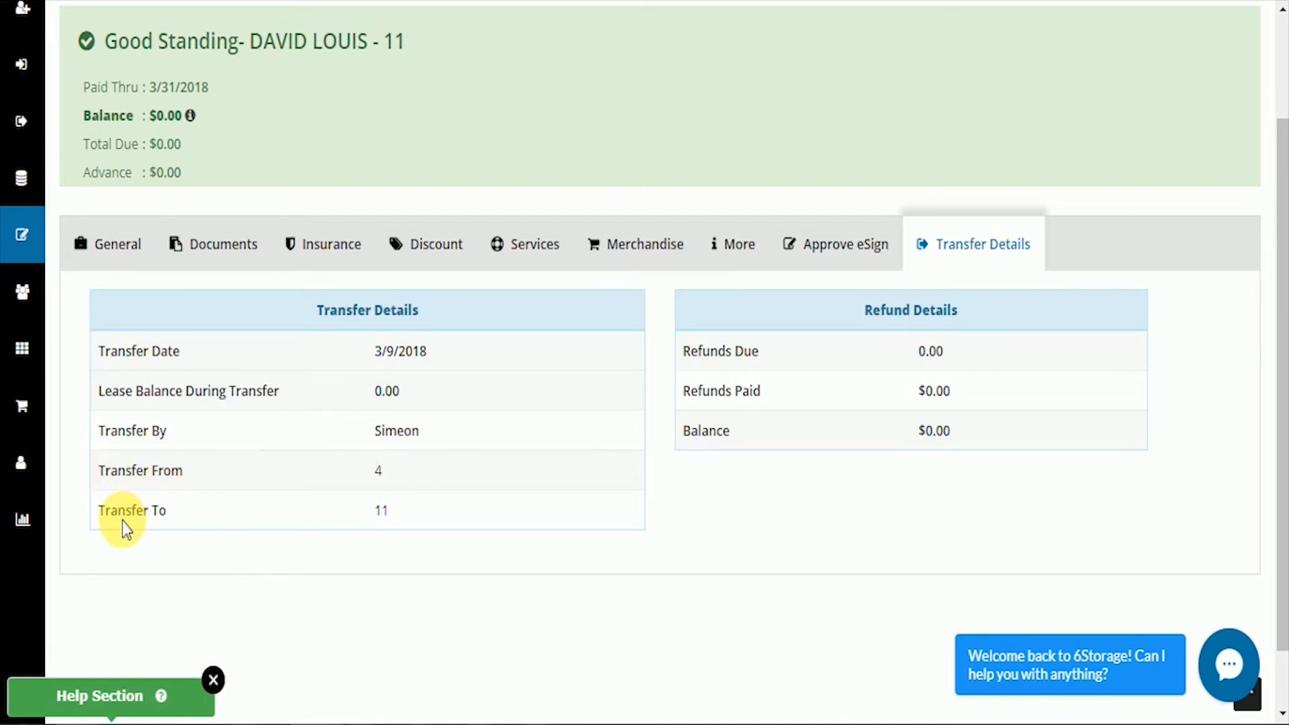
mouse_move(403, 518)
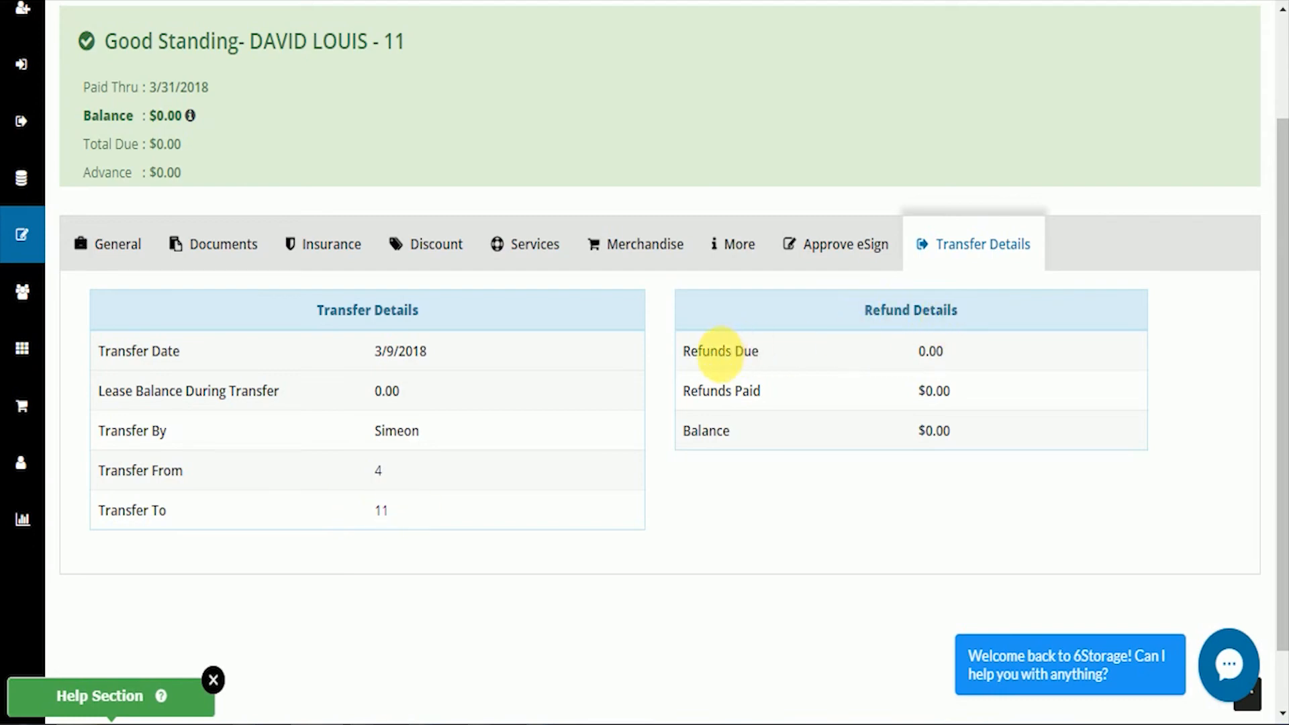
mouse_move(768, 407)
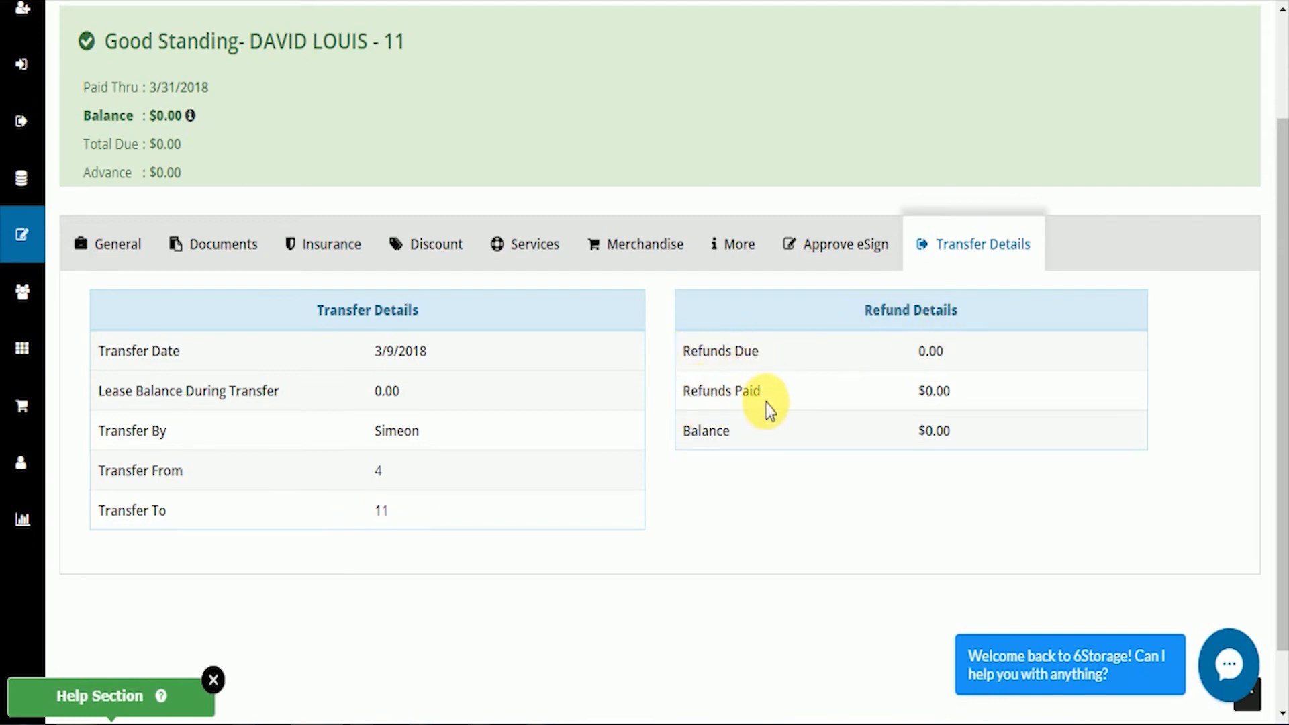